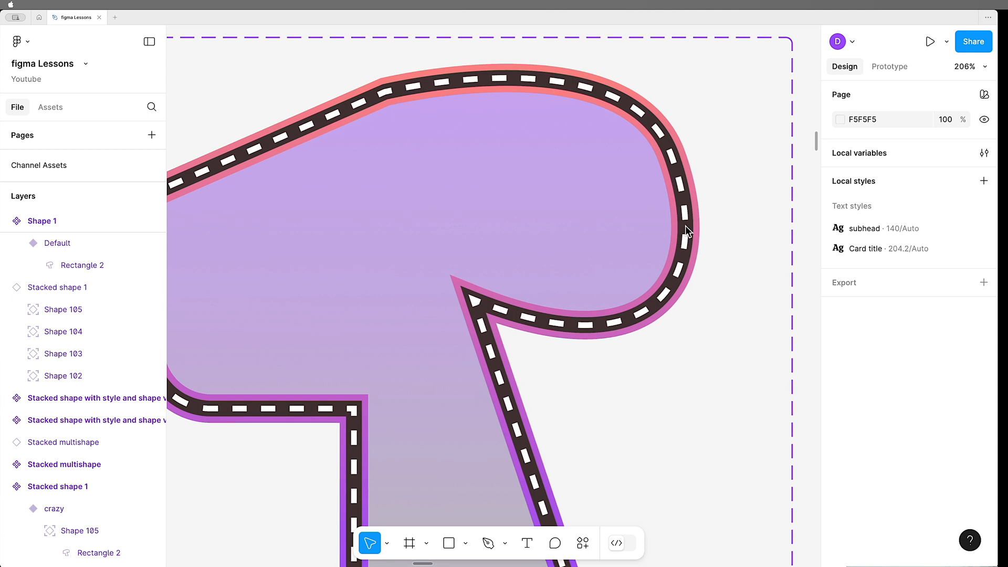
pyautogui.moveTo(680, 228)
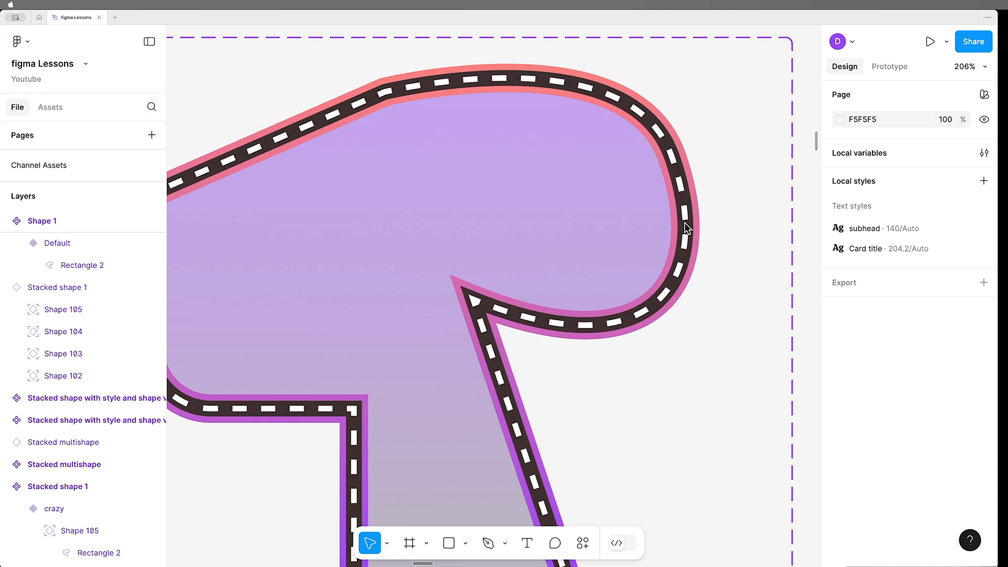
# Select Frame 10 to view the plain component beside its stacked override instances.
pyautogui.click(57, 243)
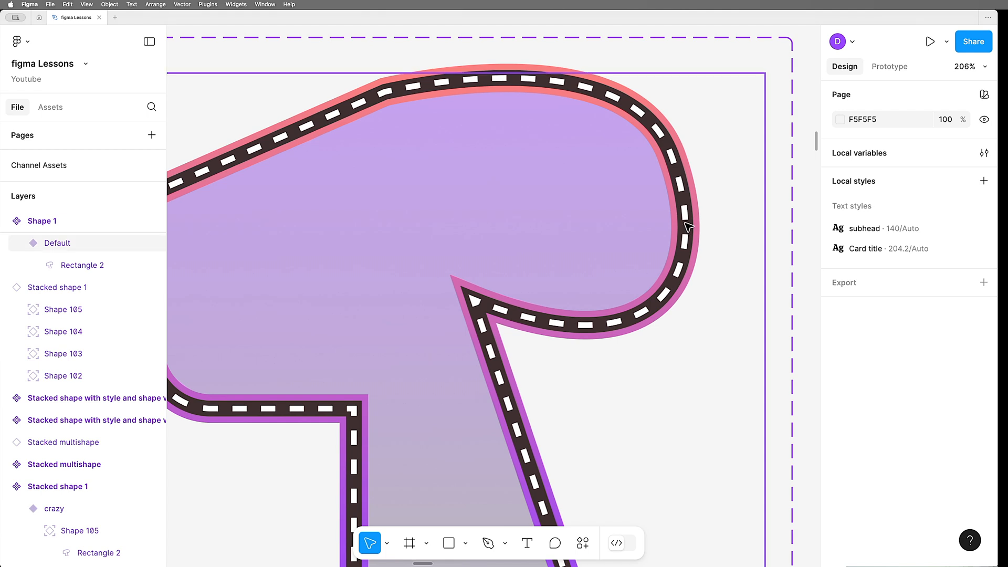
pyautogui.click(82, 265)
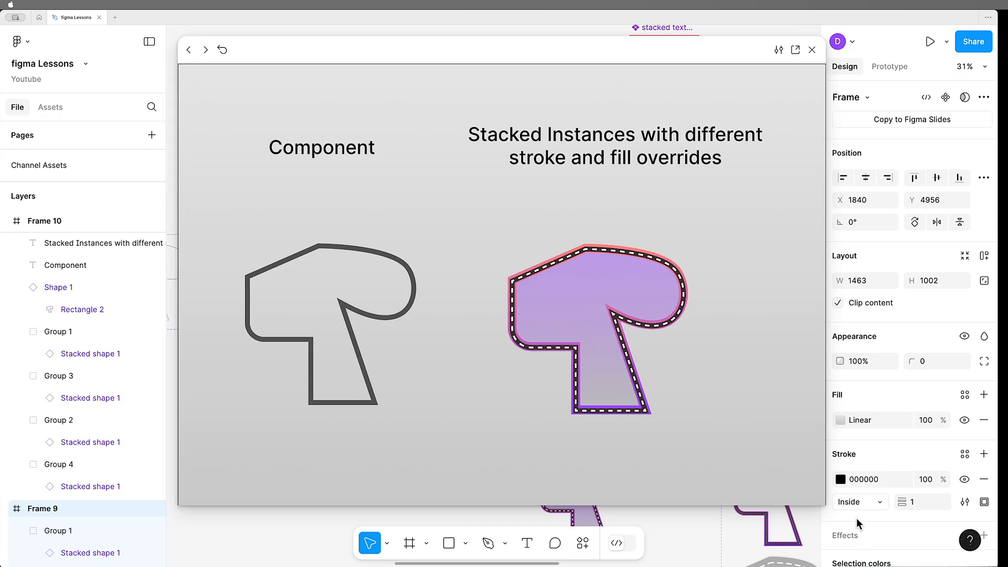
pyautogui.moveTo(323, 291)
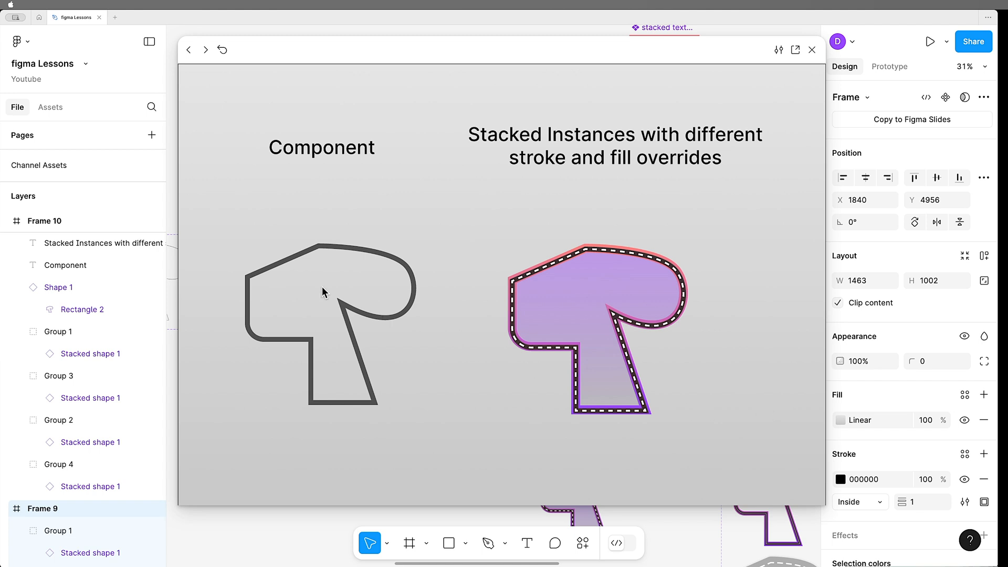
pyautogui.moveTo(451, 337)
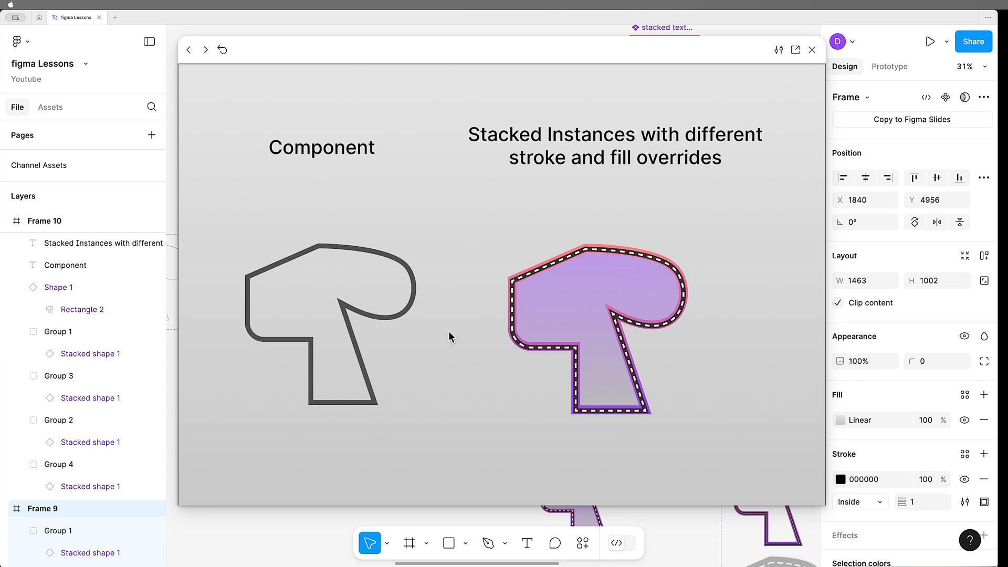
pyautogui.moveTo(703, 355)
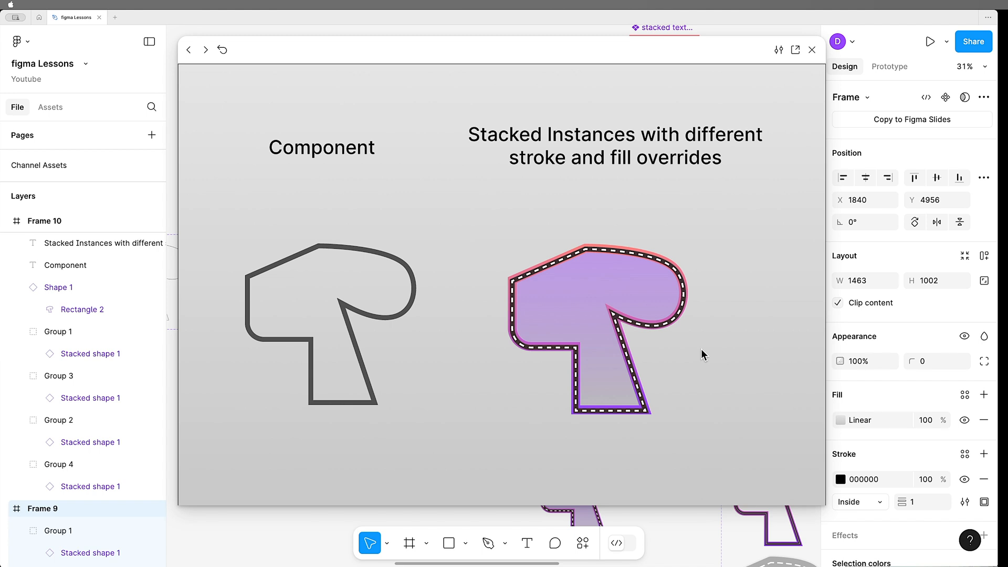
pyautogui.moveTo(706, 347)
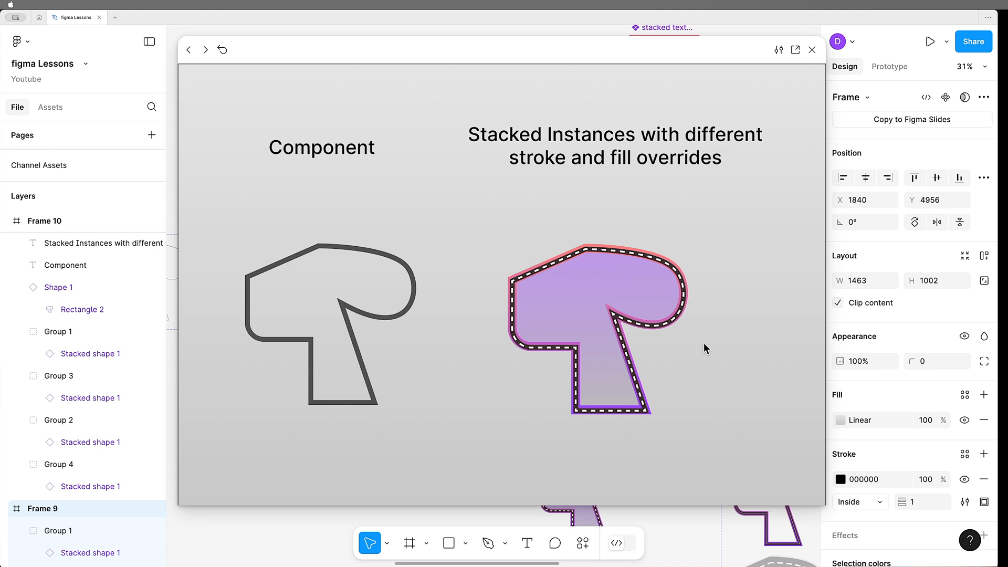
pyautogui.moveTo(706, 340)
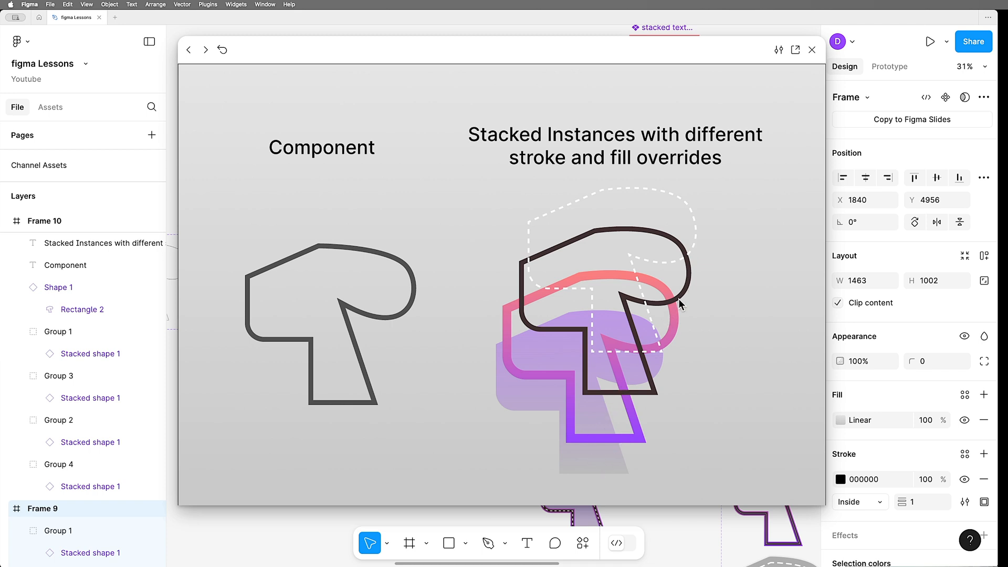
pyautogui.moveTo(718, 400)
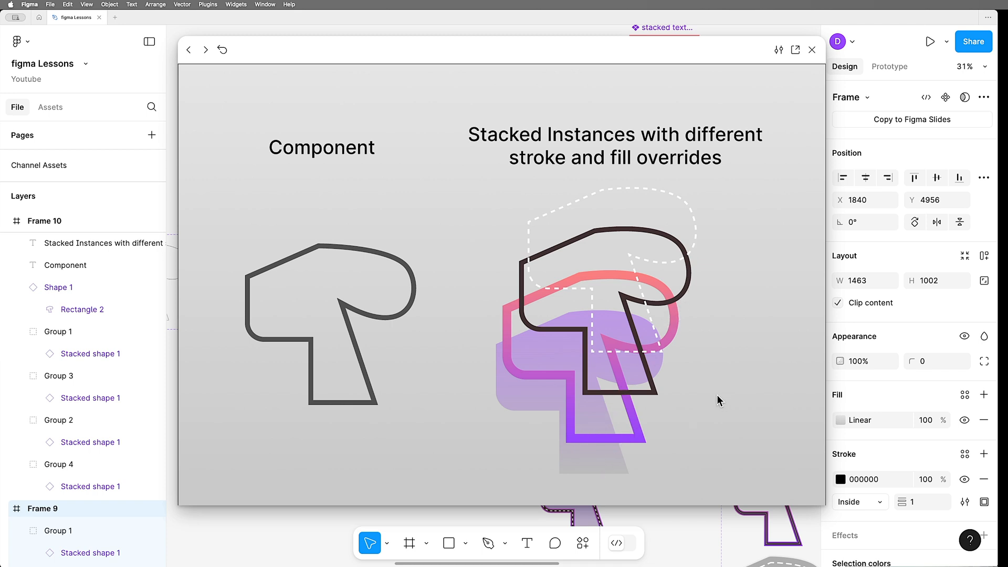
pyautogui.moveTo(405, 333)
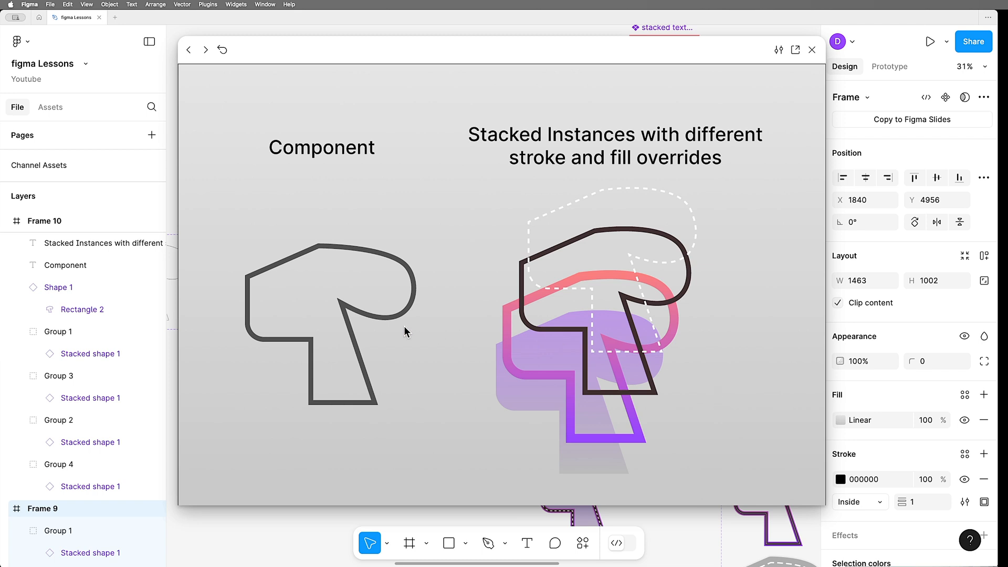
pyautogui.moveTo(370, 331)
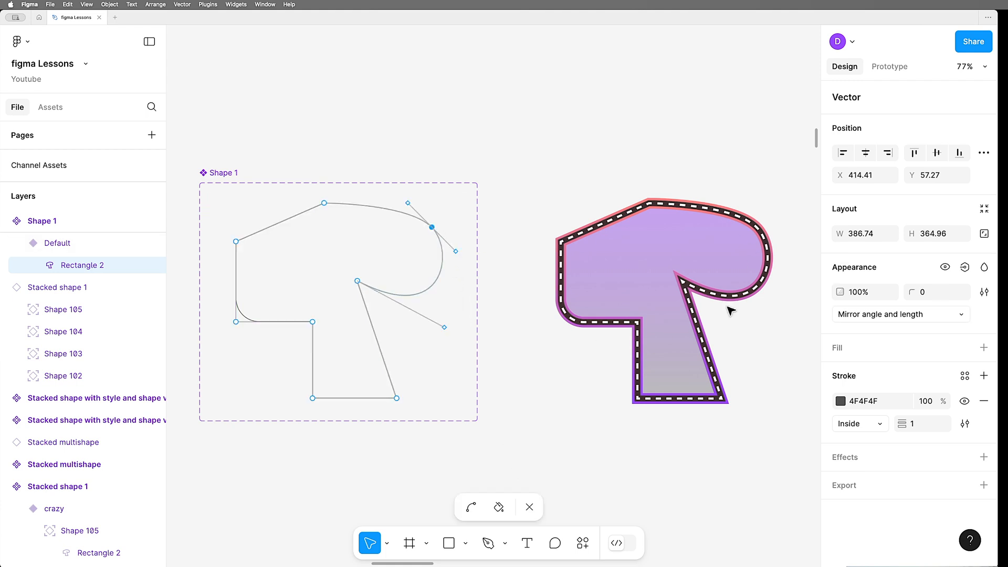
pyautogui.moveTo(502, 275)
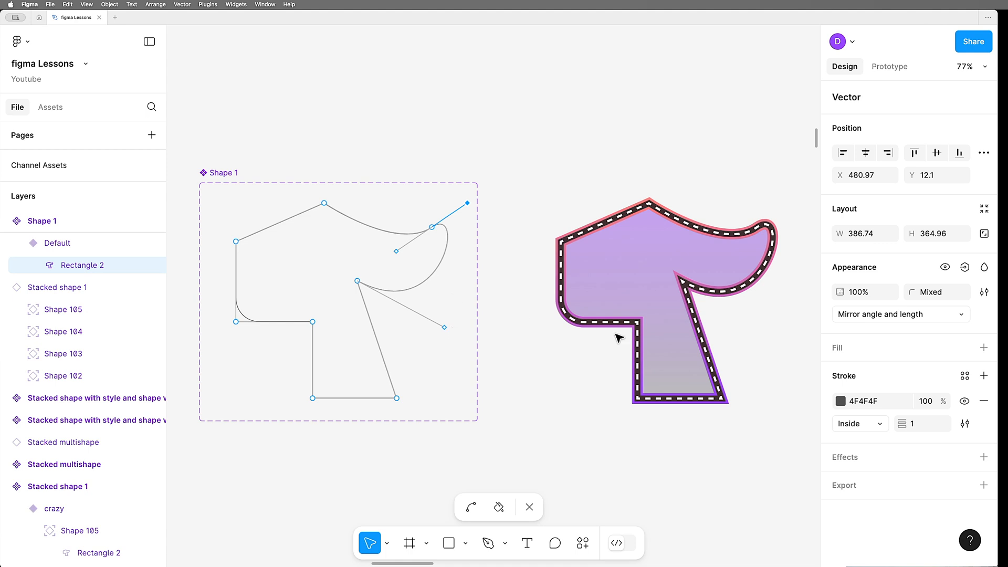
pyautogui.moveTo(644, 354)
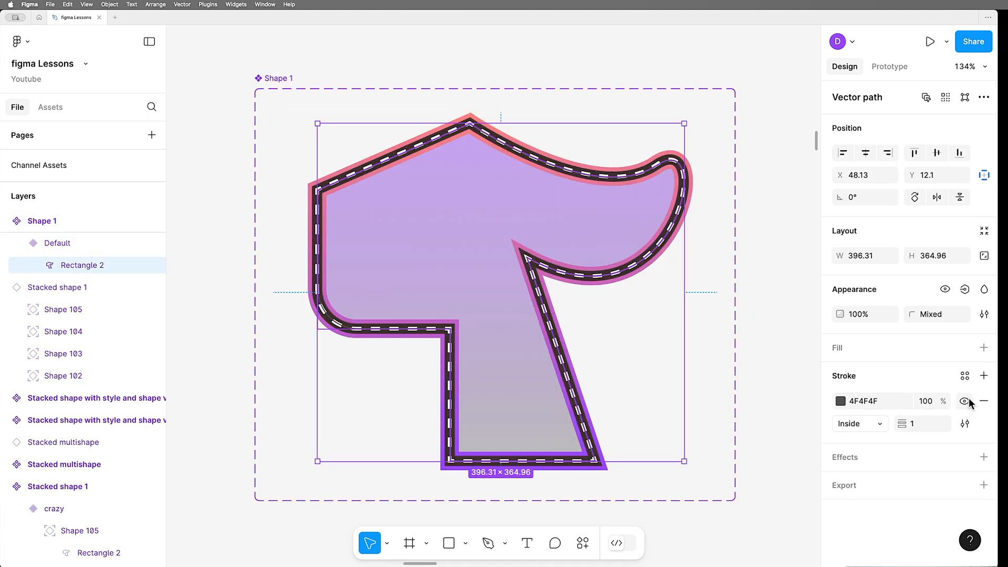
# Hide the grey stroke and round out the outline's top-right bulge.
pyautogui.click(984, 401)
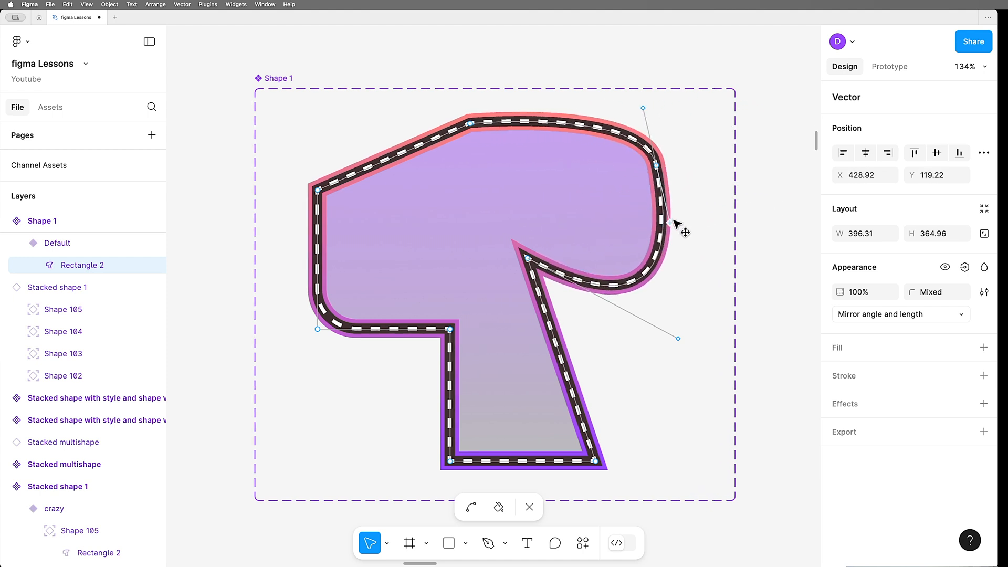
pyautogui.moveTo(642, 108); pyautogui.dragTo(736, 135)
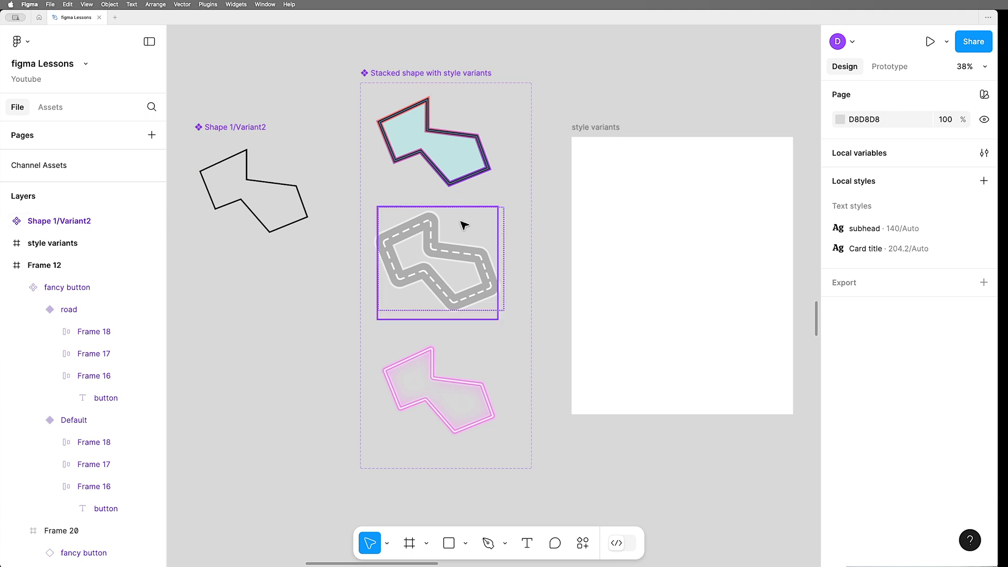
# Drop an instance of the stacked shape into the style variants frame.
pyautogui.click(468, 385)
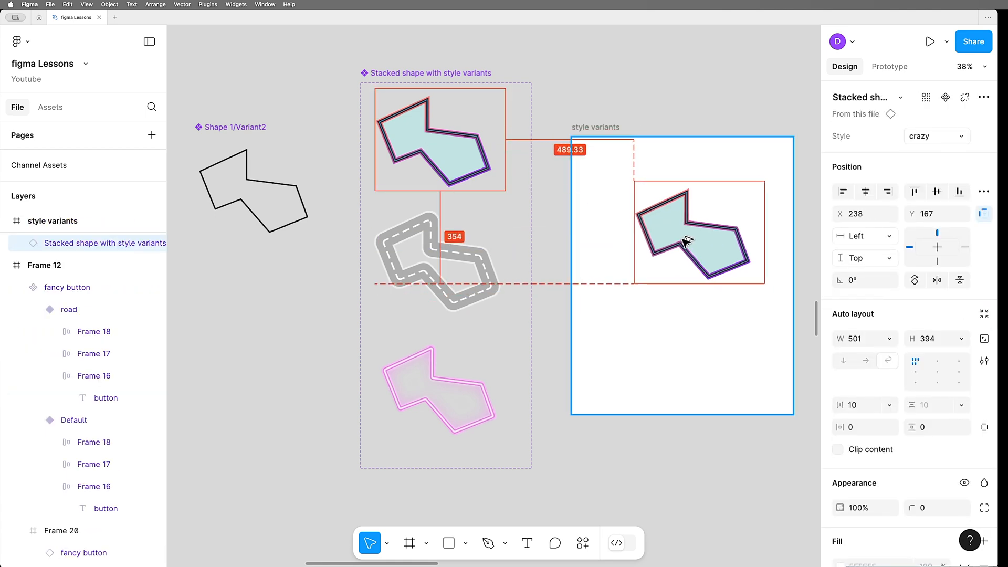
pyautogui.moveTo(697, 231); pyautogui.dragTo(668, 200)
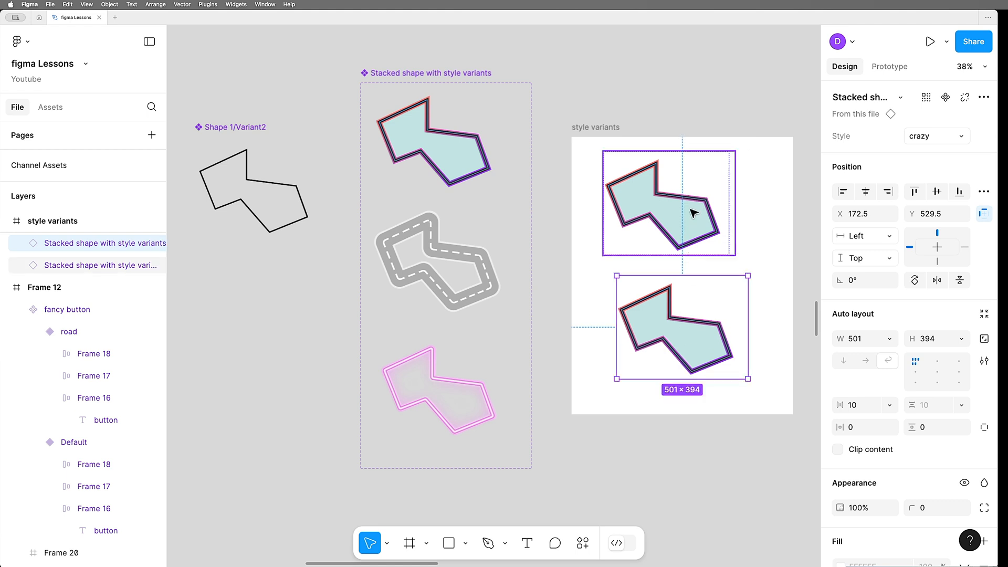
# Switch the top instance to road style and the lower one to neon, then select Shape 1/Variant2.
pyautogui.click(935, 136)
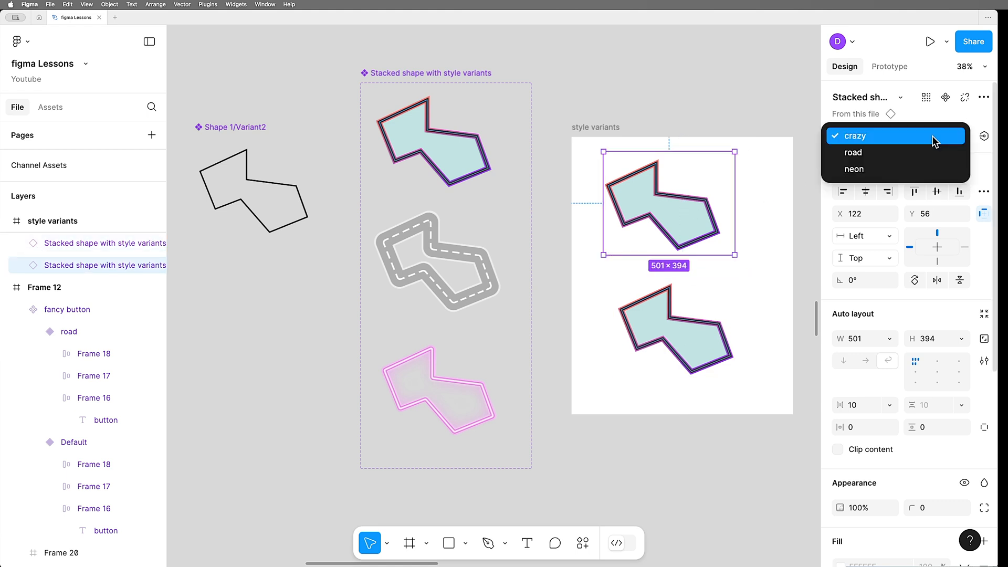
pyautogui.click(853, 152)
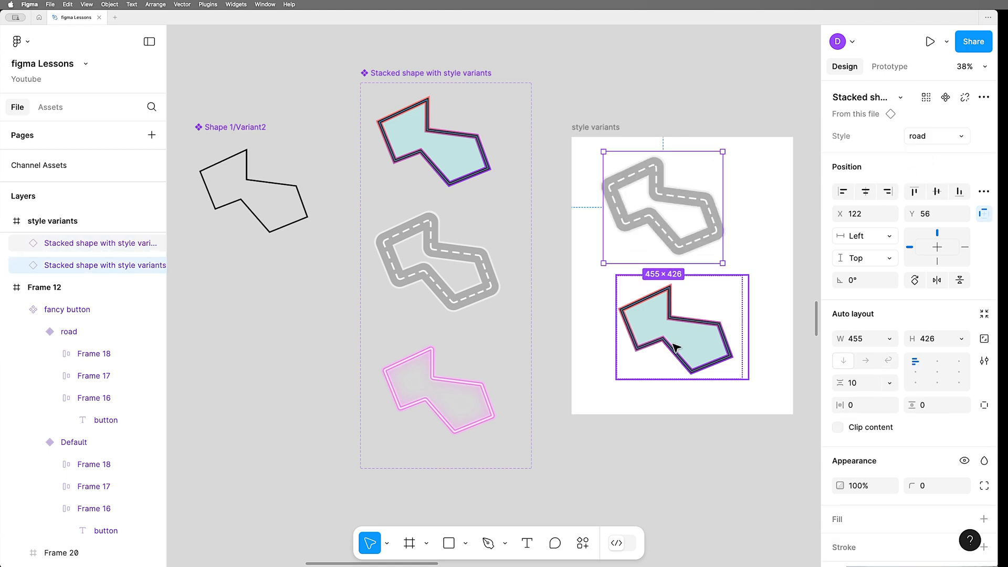
pyautogui.click(932, 136)
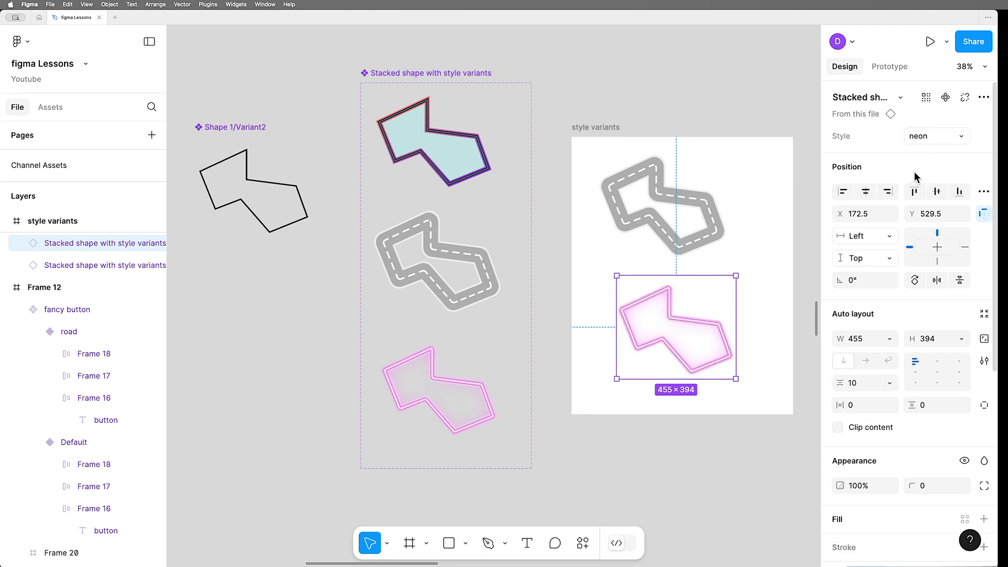
pyautogui.click(762, 219)
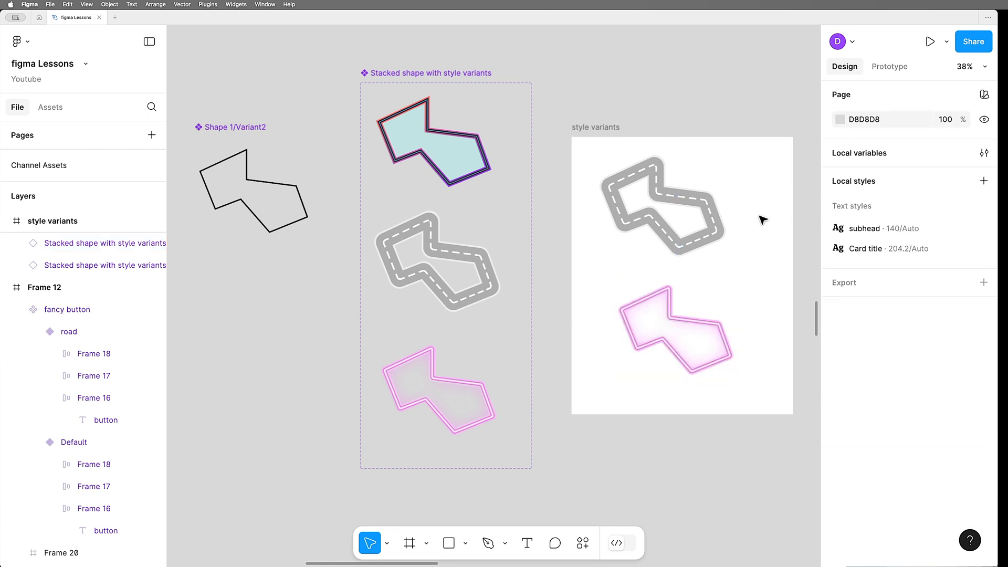
pyautogui.click(251, 190)
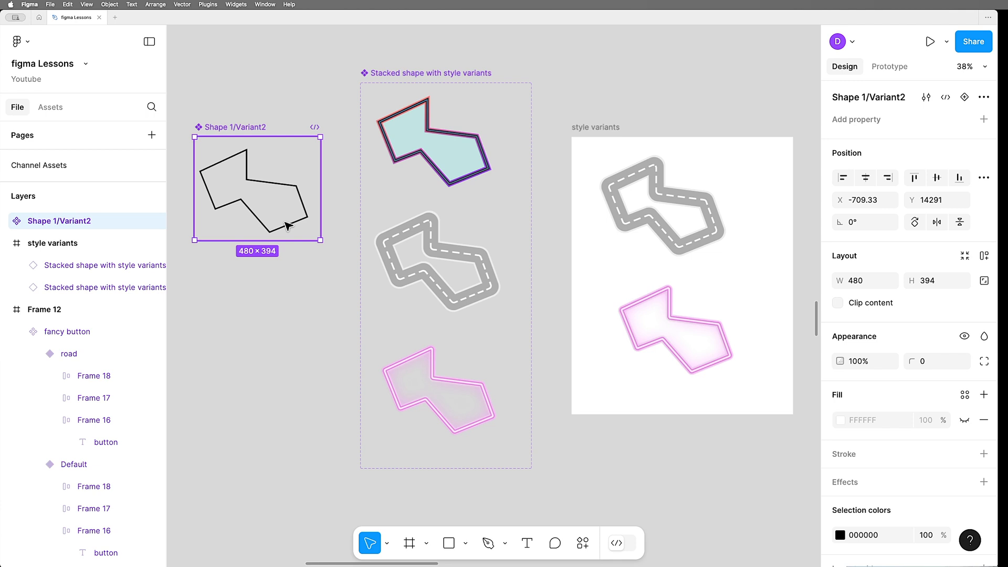
pyautogui.doubleClick(257, 187)
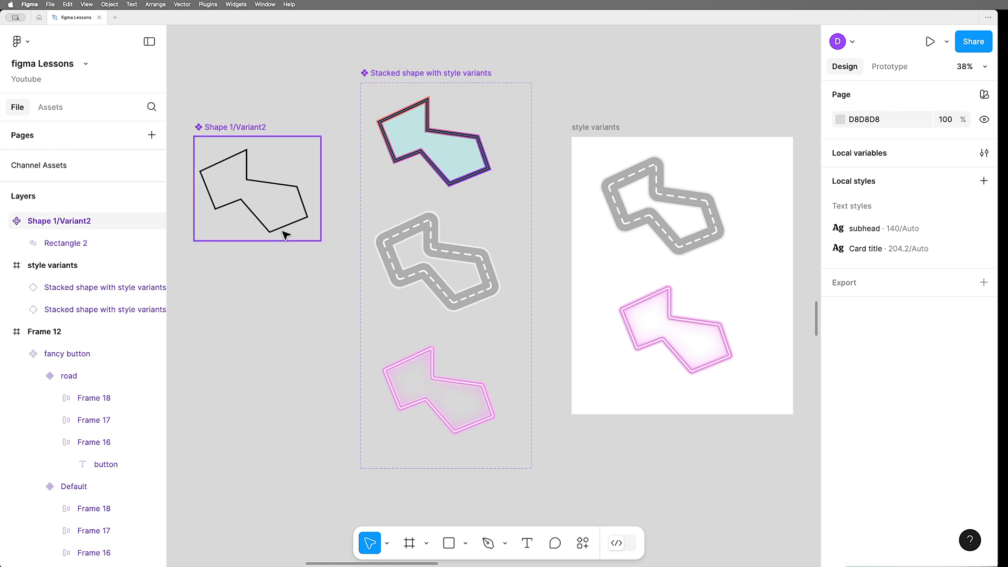
pyautogui.click(257, 188)
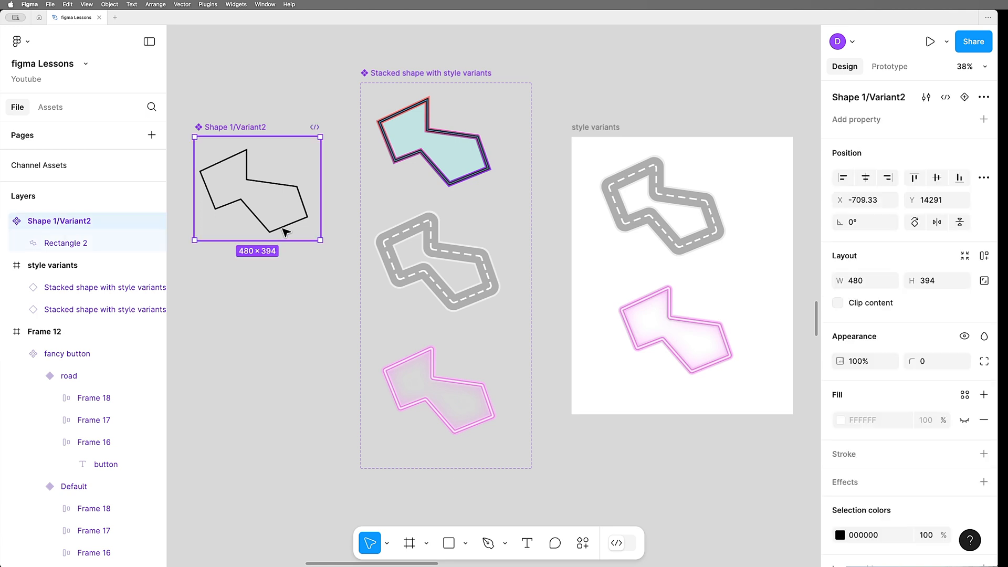
pyautogui.moveTo(251, 340)
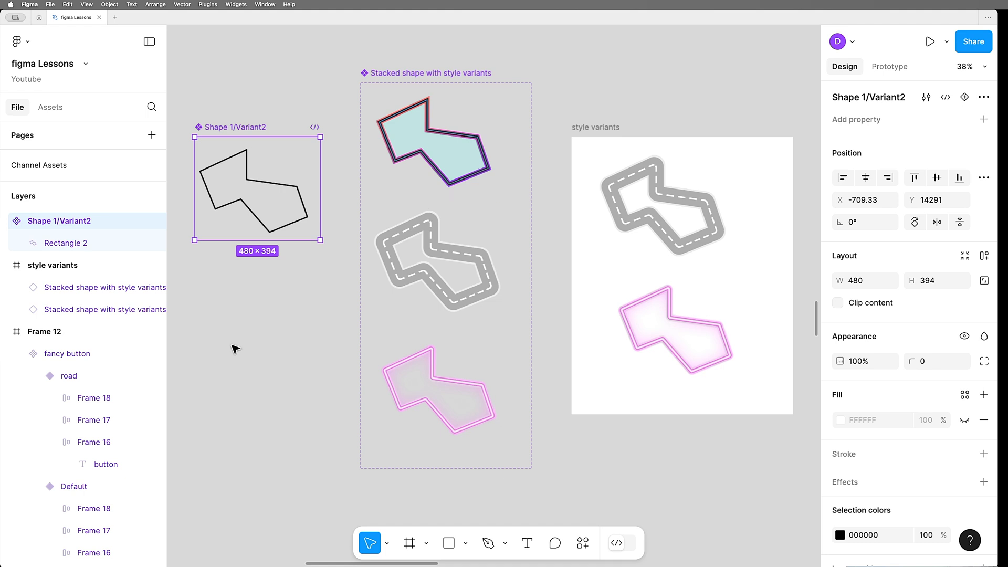
pyautogui.moveTo(285, 309)
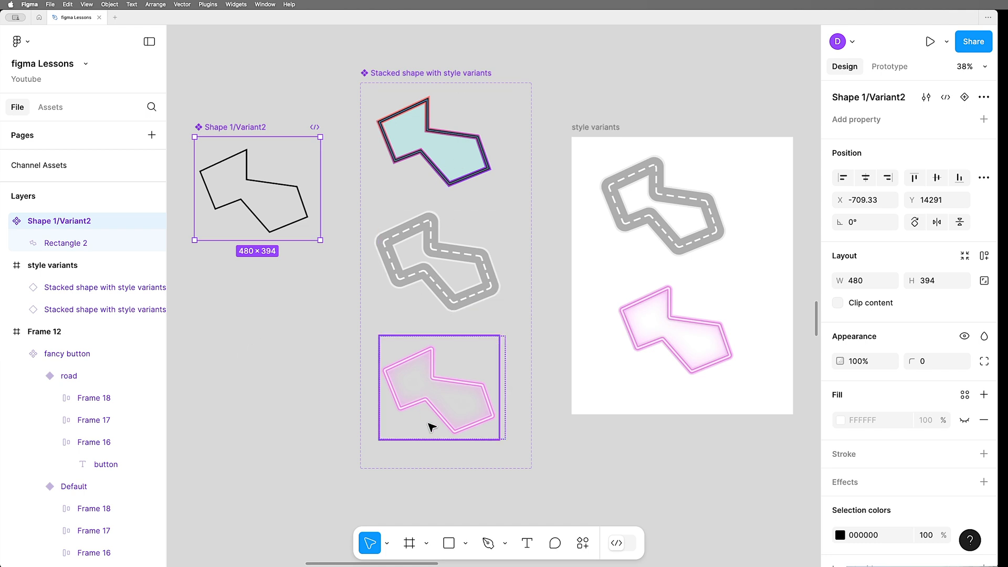
pyautogui.click(440, 139)
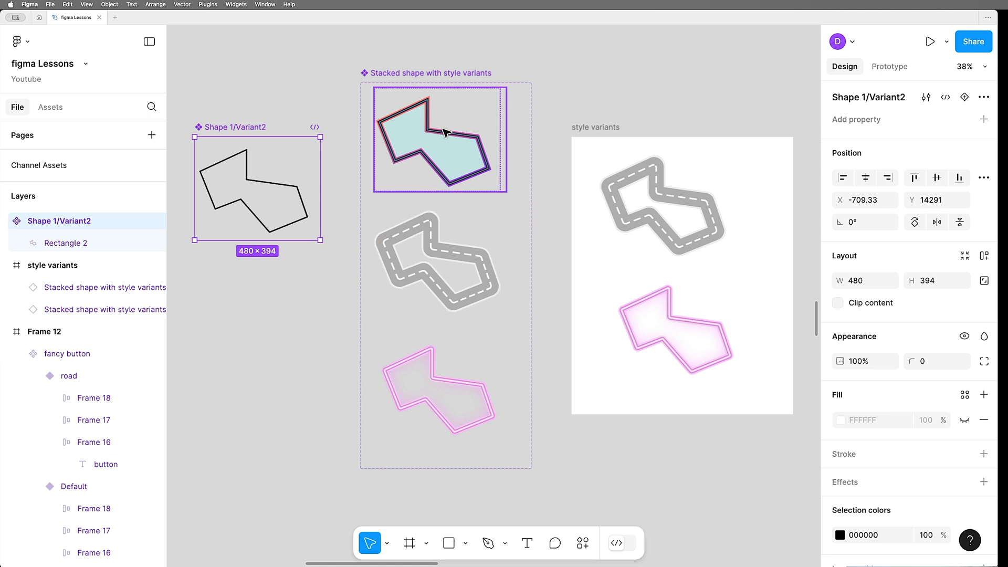
pyautogui.click(311, 287)
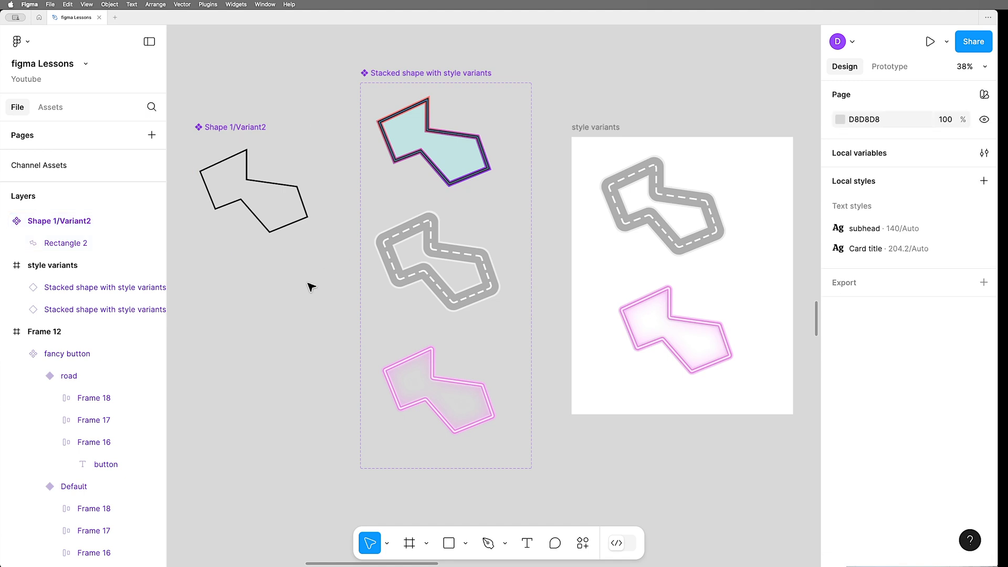
pyautogui.moveTo(330, 263)
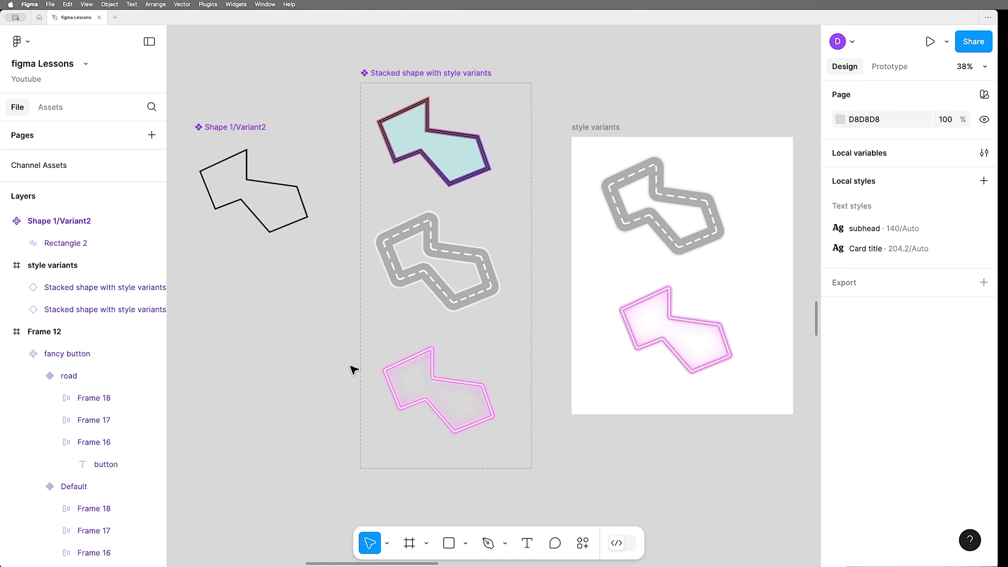
pyautogui.moveTo(272, 278)
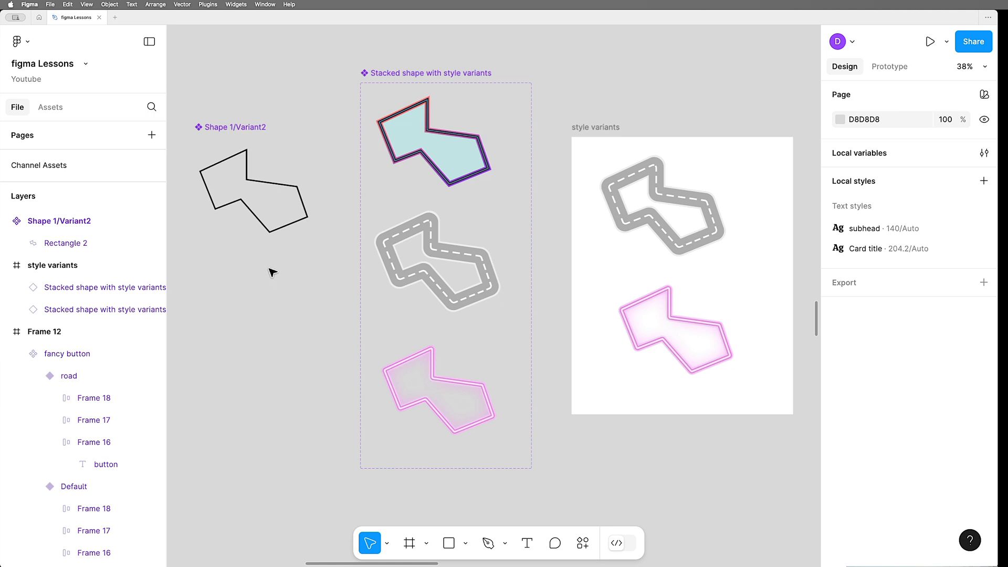
pyautogui.click(253, 193)
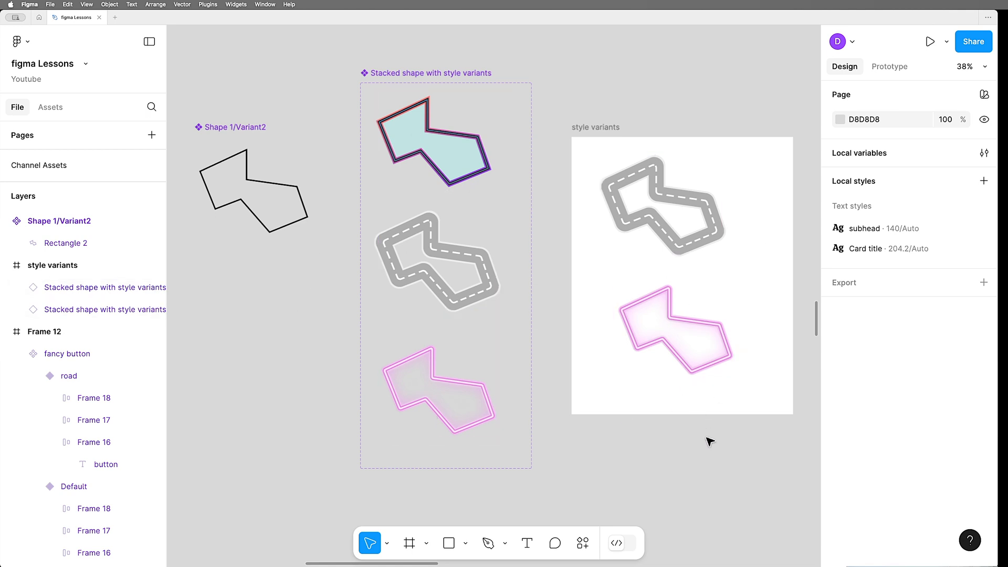
pyautogui.moveTo(697, 448)
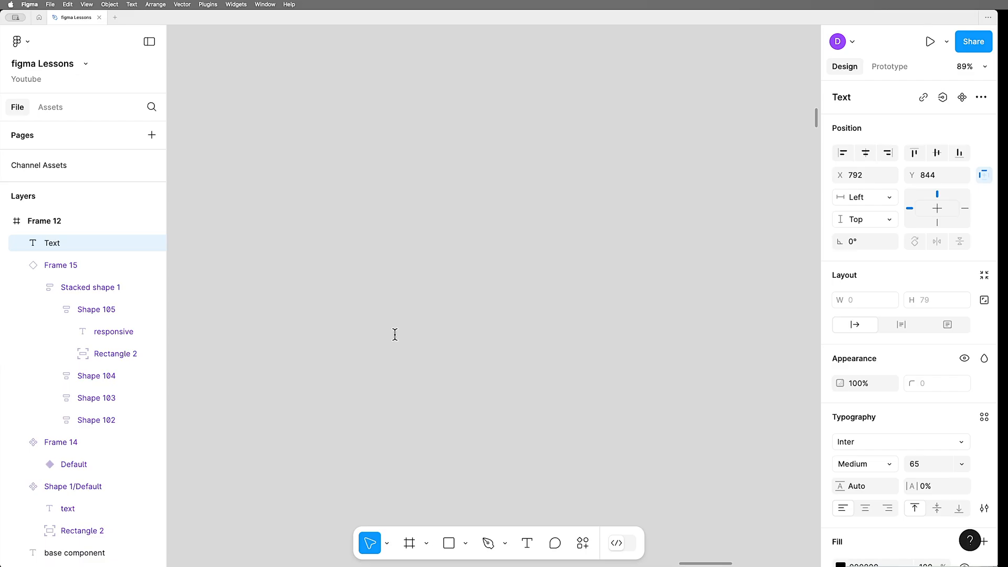
# Create 'button' text wrapped in an auto-layout frame with wider padding.
pyautogui.write('button')
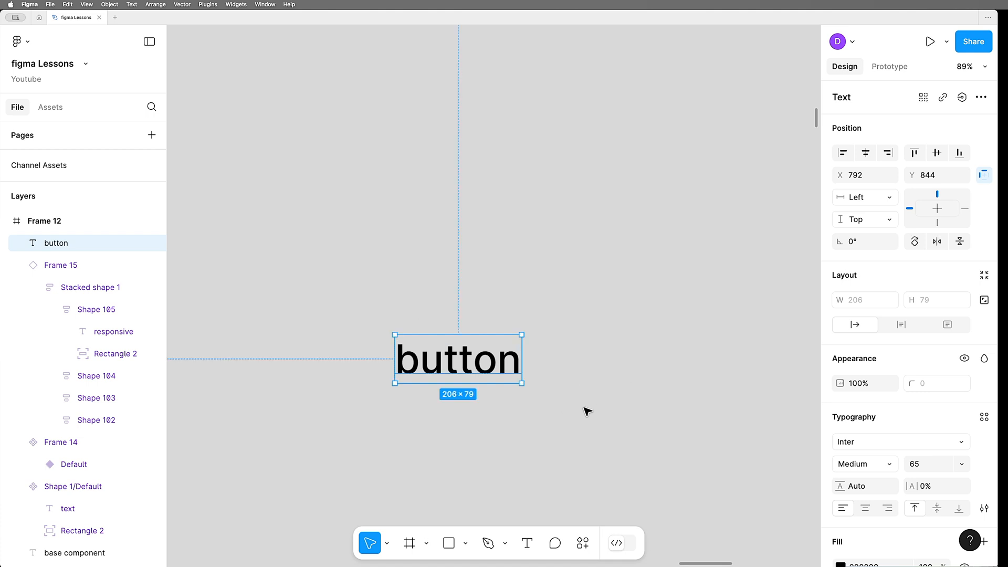
pyautogui.press('shift+a')
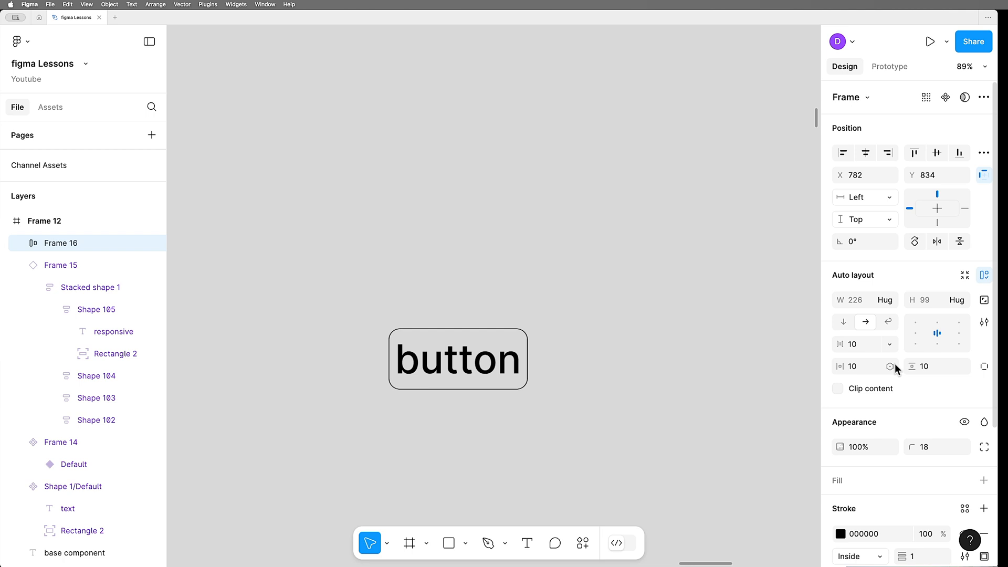
pyautogui.moveTo(853, 367); pyautogui.dragTo(871, 366)
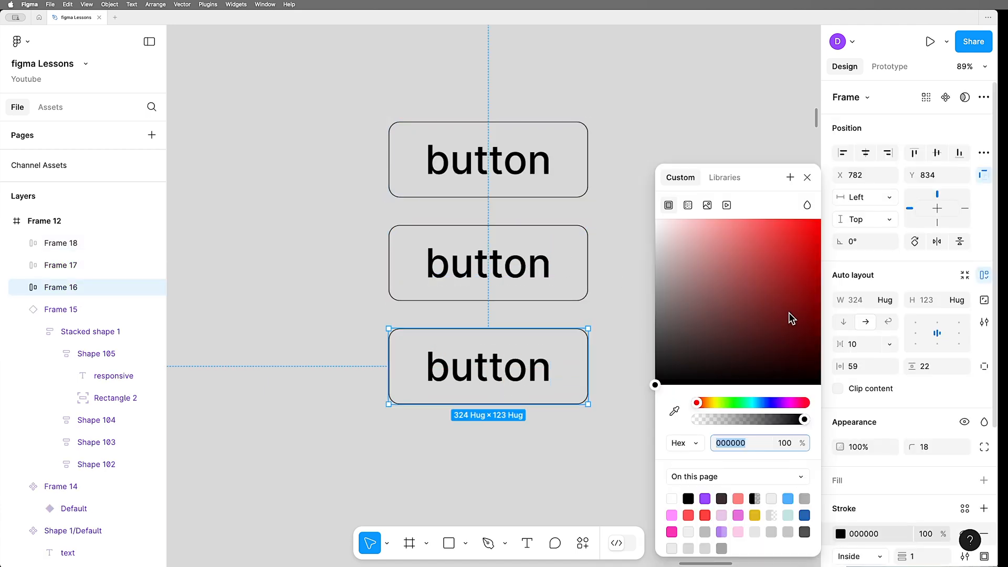
# Colour the bottom button's outline red and the middle one blue, leaving the top selected.
pyautogui.click(811, 219)
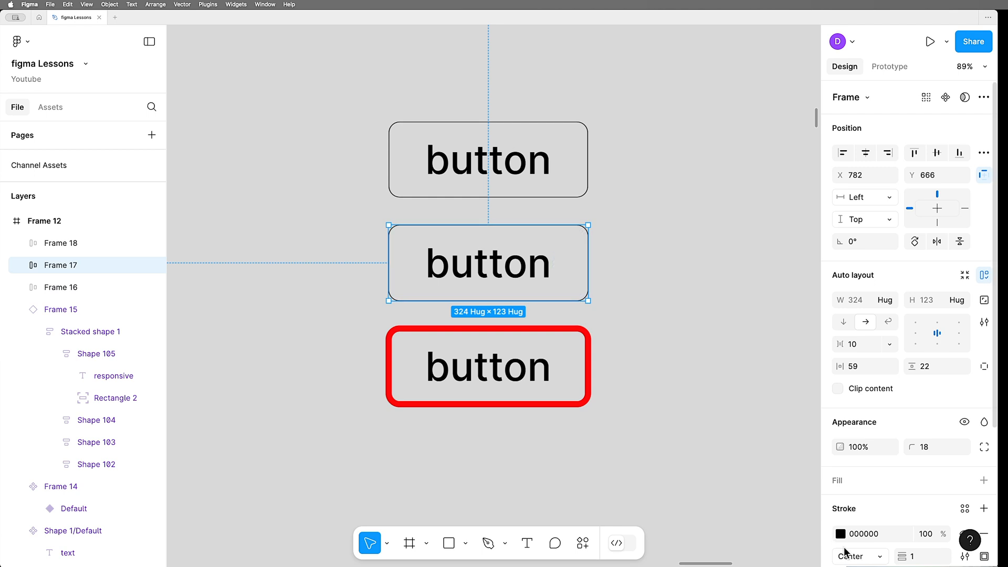
pyautogui.click(843, 533)
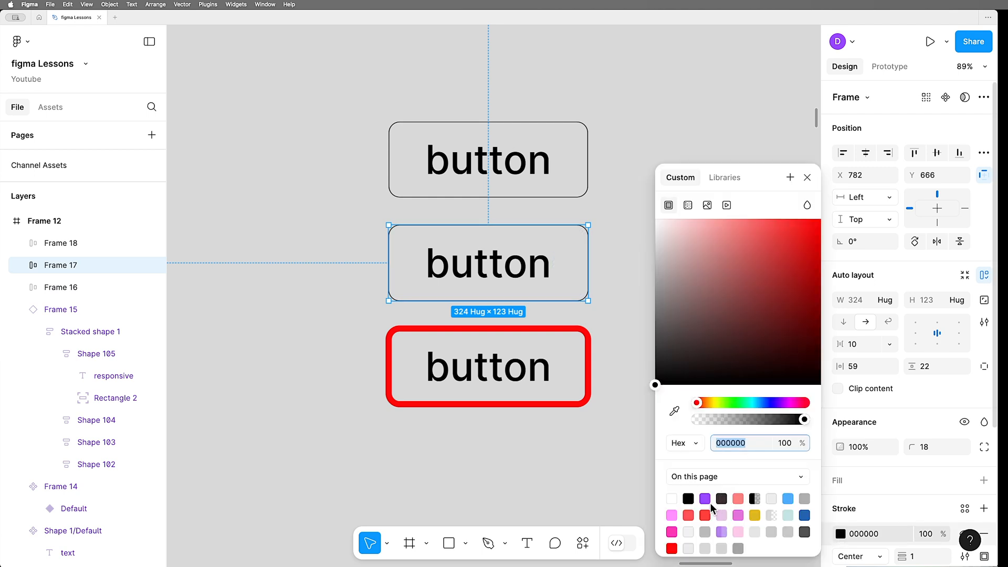
pyautogui.click(787, 498)
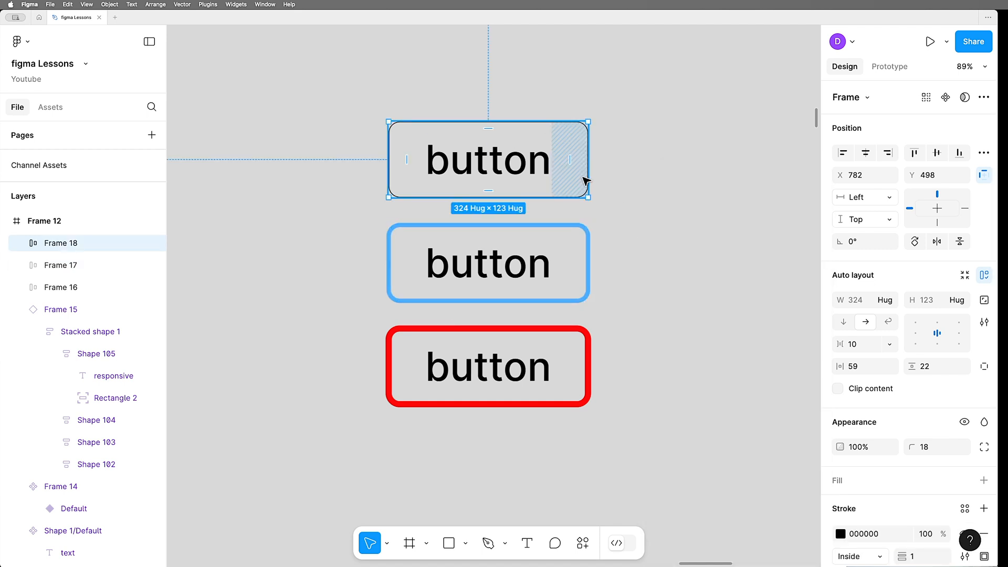
pyautogui.click(840, 534)
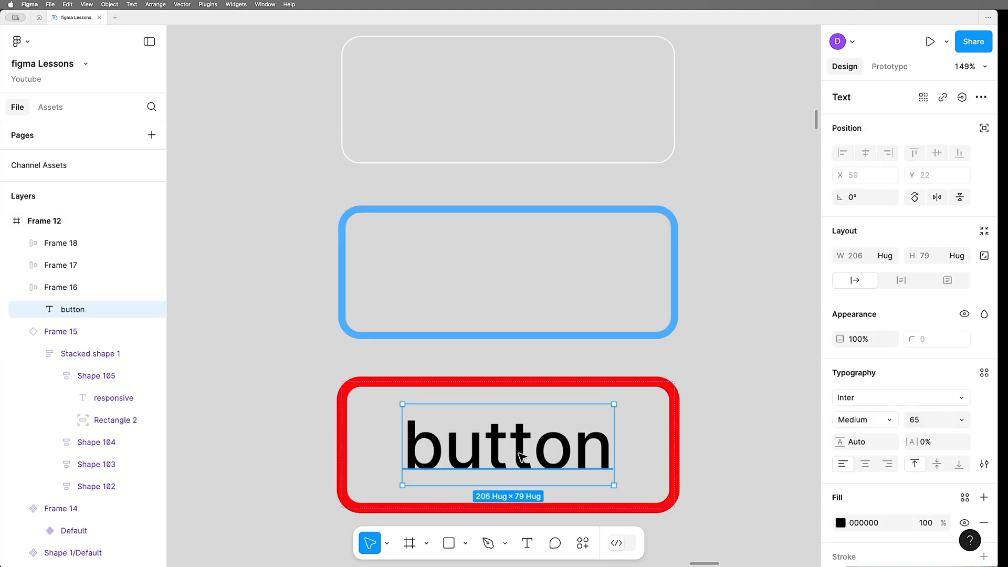
# Retype the red button's label as 'hug' to test hugging, then back to 'button'.
pyautogui.doubleClick(507, 444)
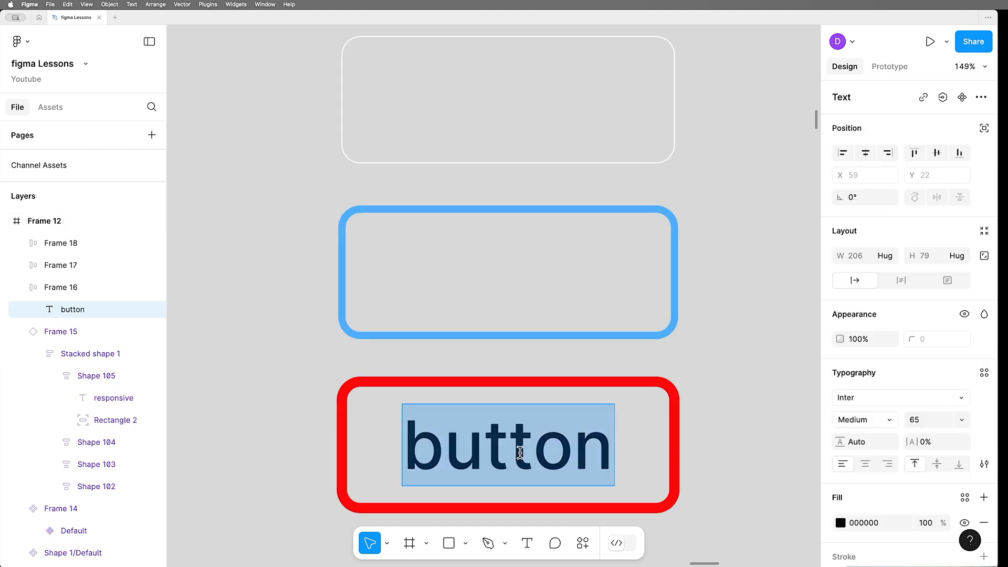
pyautogui.write('hug')
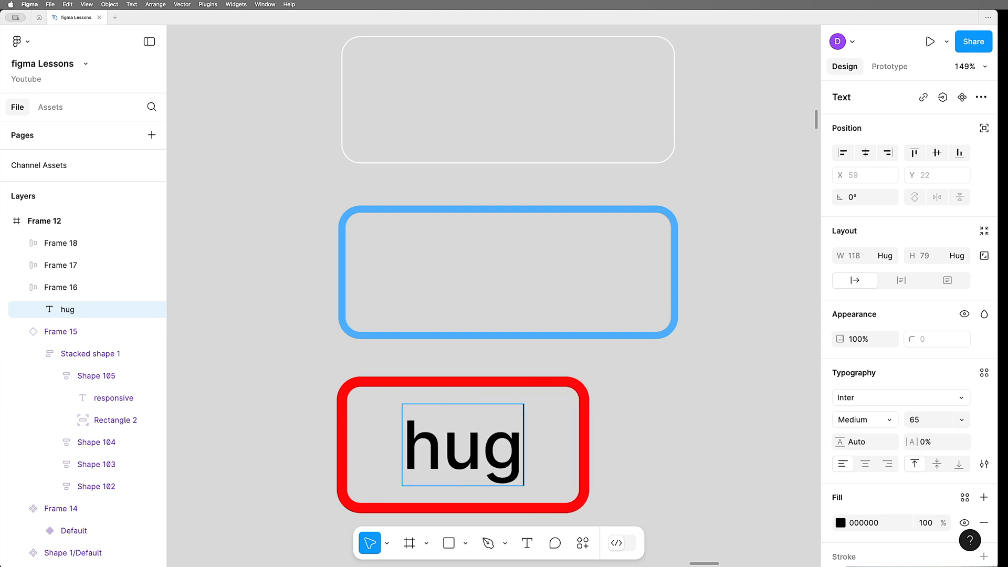
pyautogui.write('button')
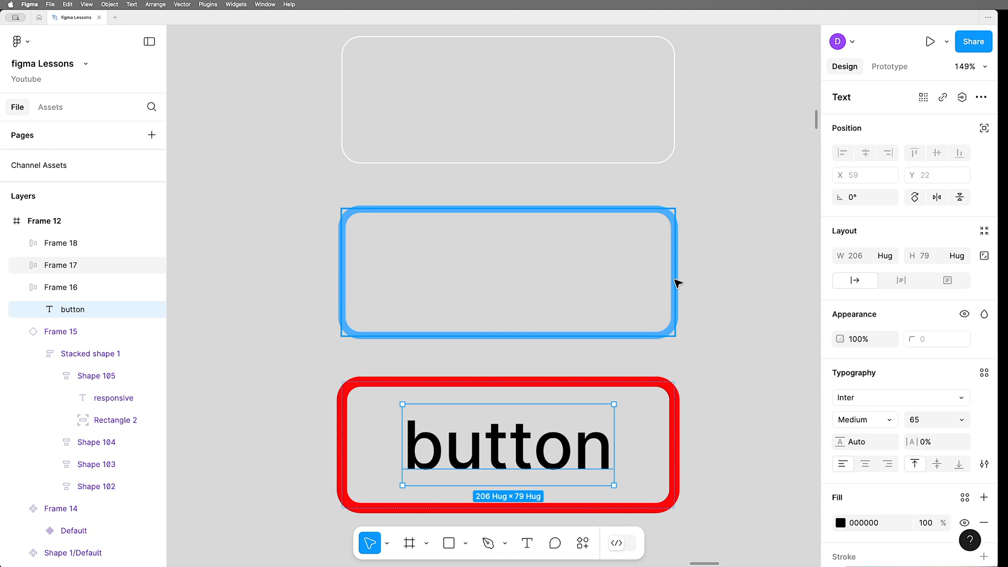
pyautogui.moveTo(505, 271)
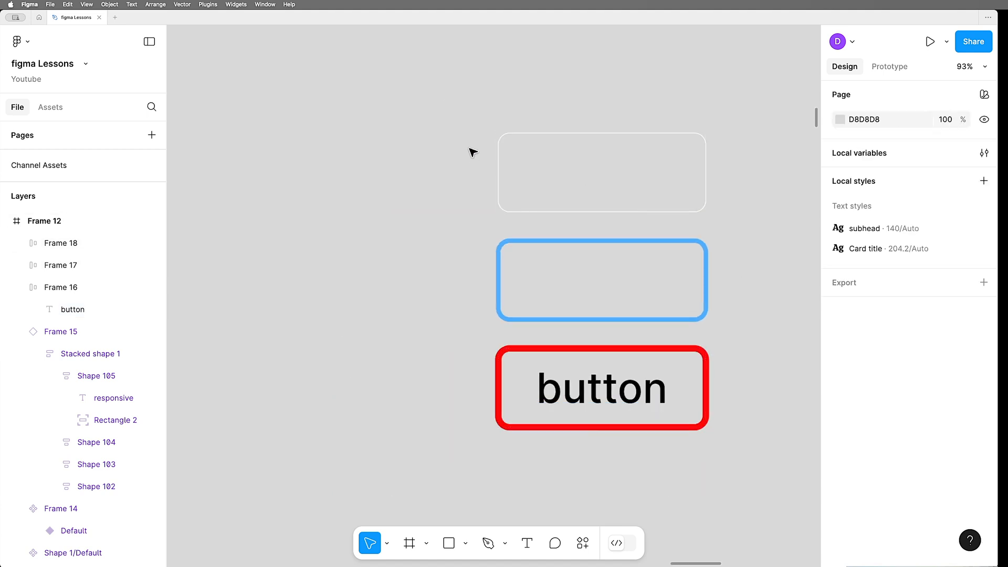
# Draw a light grey frame around the buttons and stack them vertically with auto layout.
pyautogui.click(408, 543)
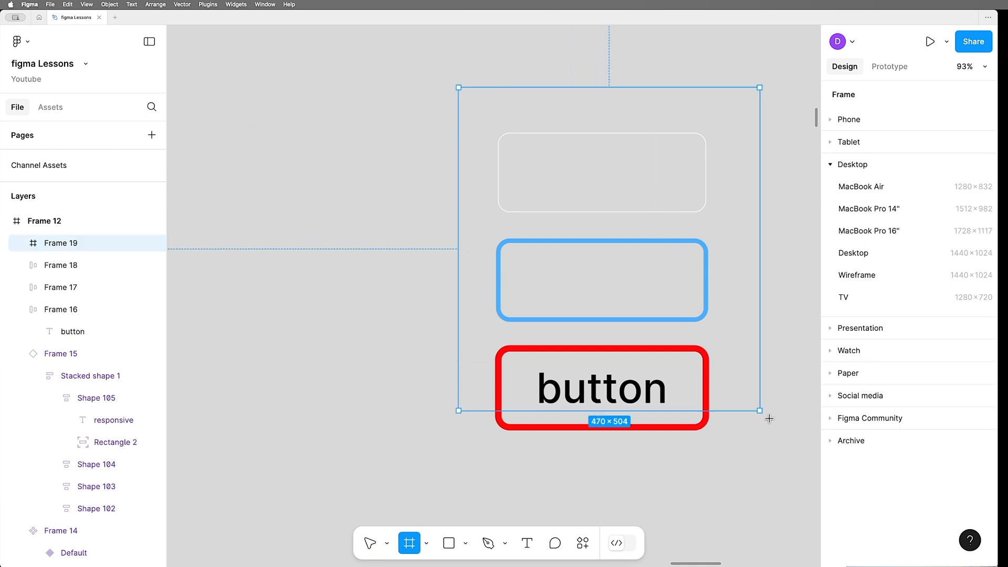
pyautogui.click(840, 461)
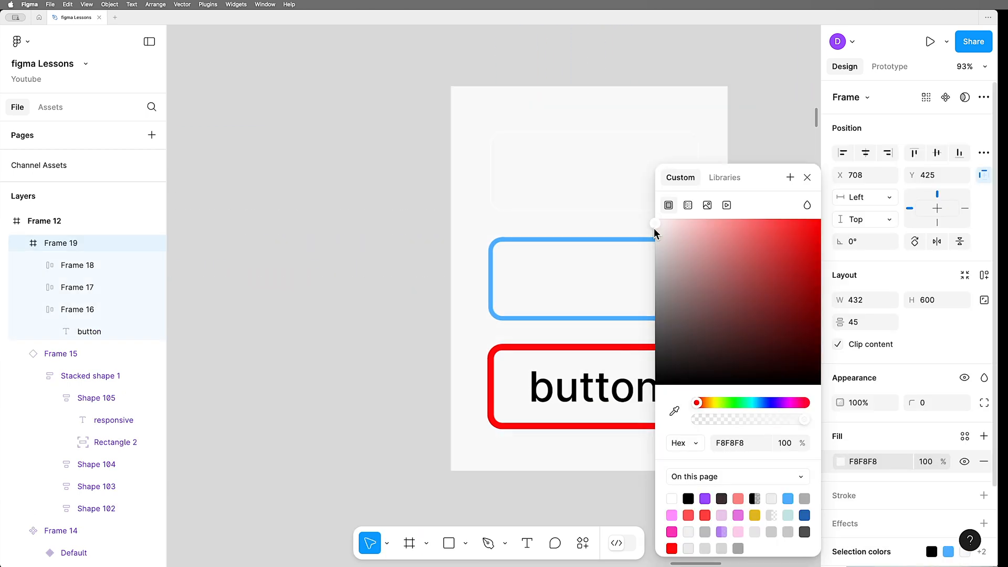
pyautogui.moveTo(654, 224); pyautogui.dragTo(654, 239)
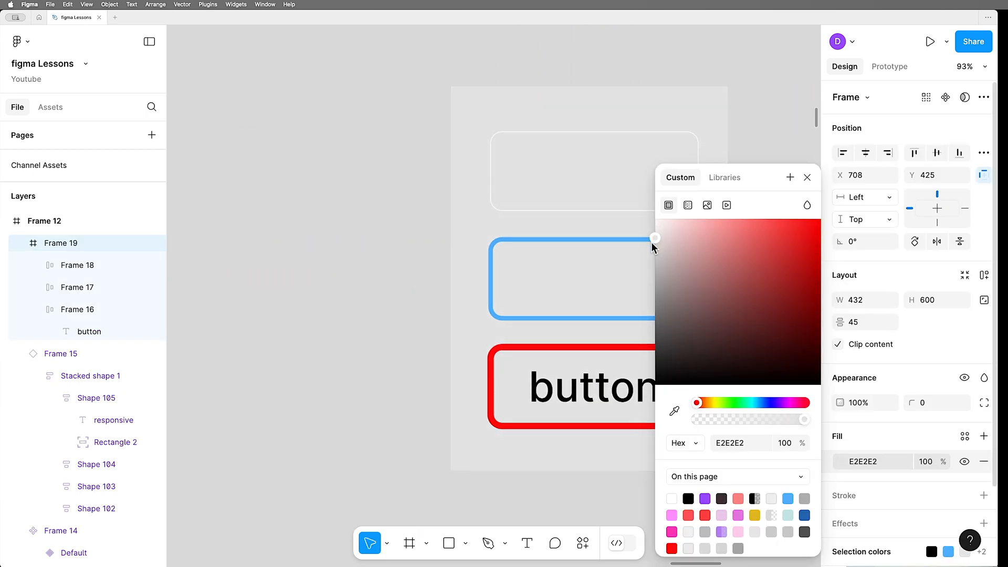
pyautogui.click(807, 177)
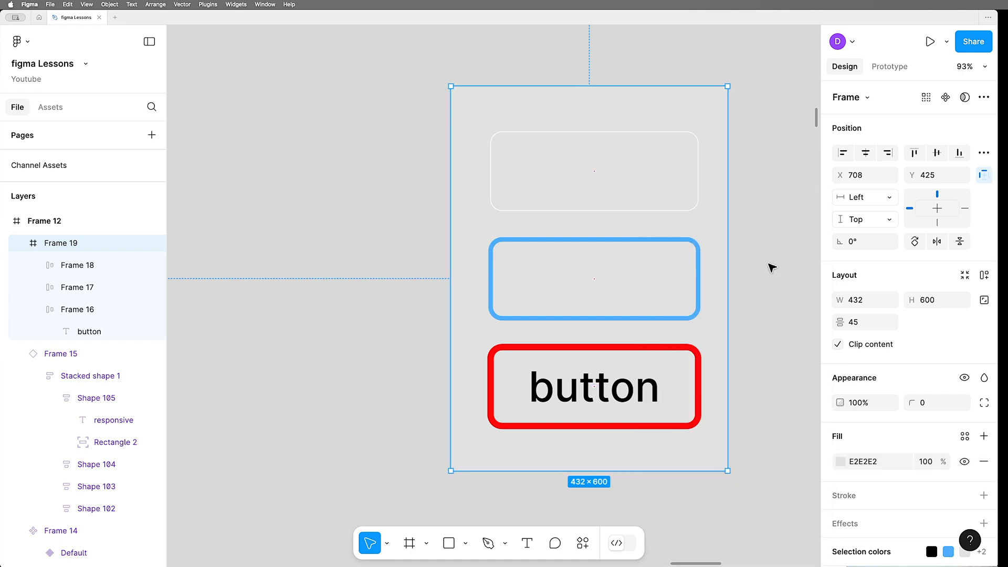
pyautogui.press('shift+a')
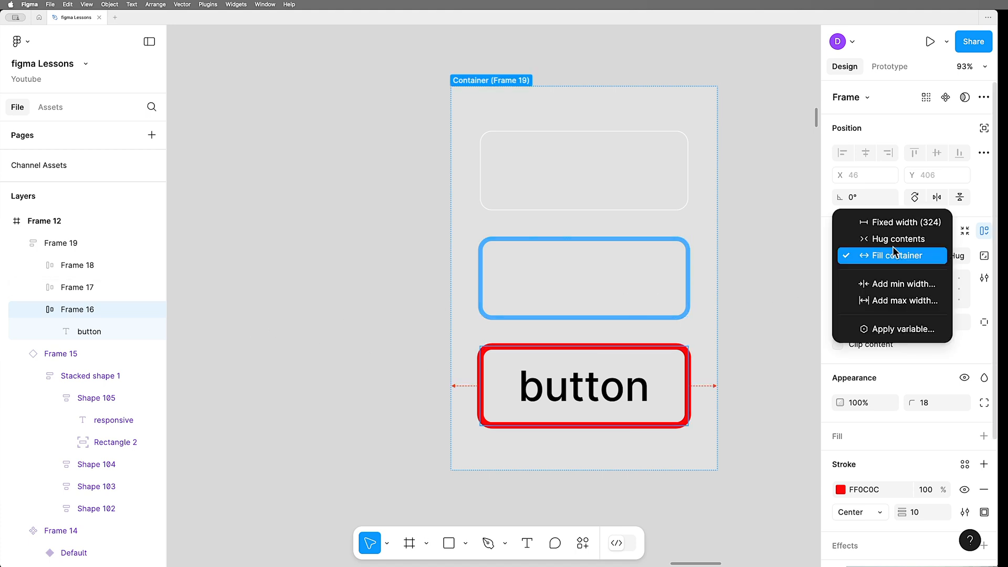
# Keep the red button hugging, relabel it 'test', and select the grey container.
pyautogui.click(900, 238)
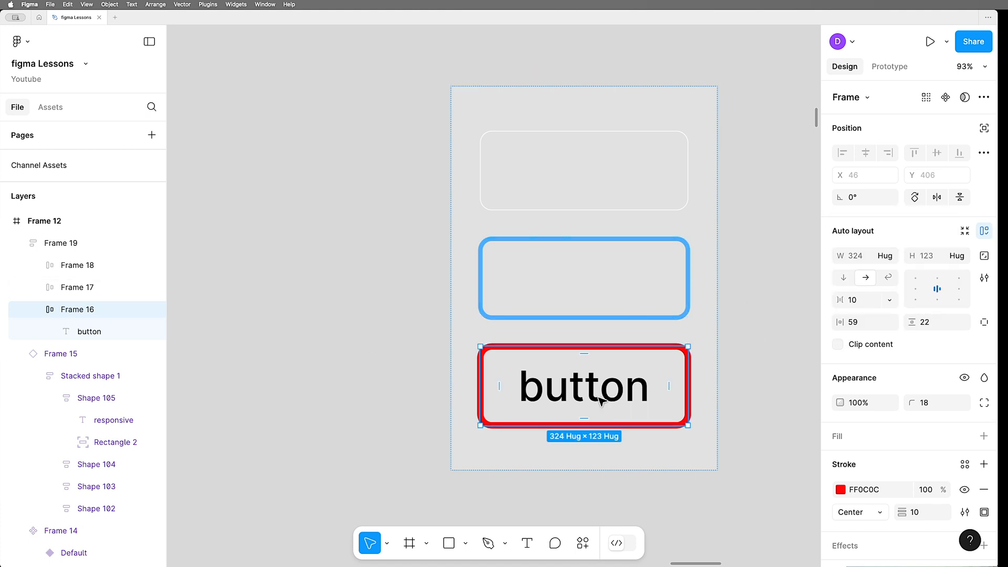
pyautogui.doubleClick(583, 385)
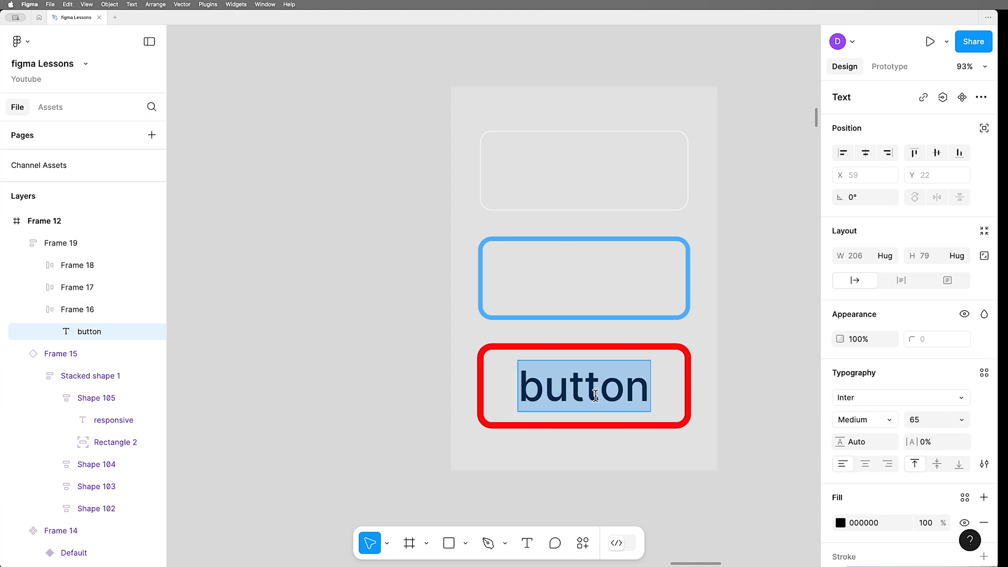
pyautogui.write('test')
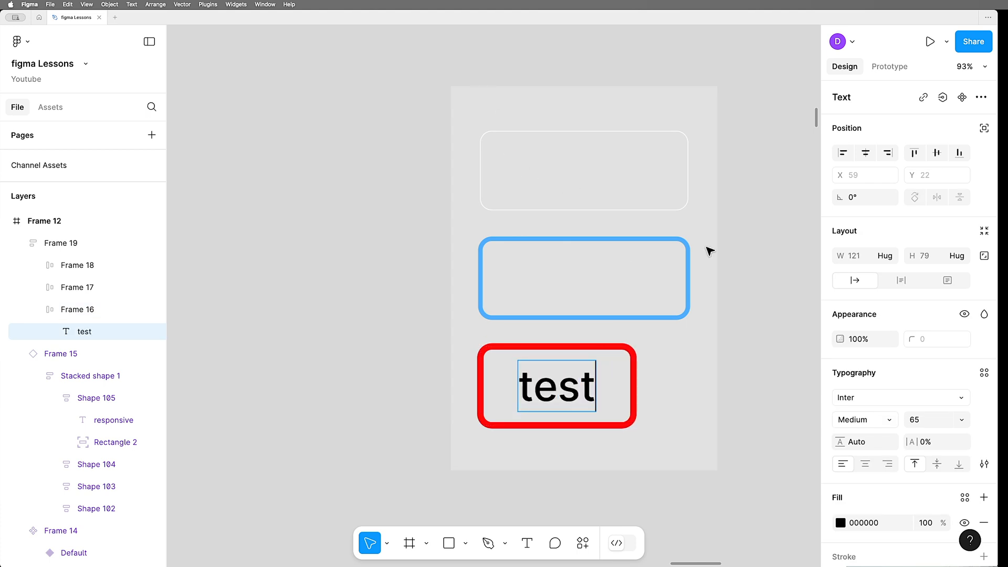
pyautogui.click(64, 242)
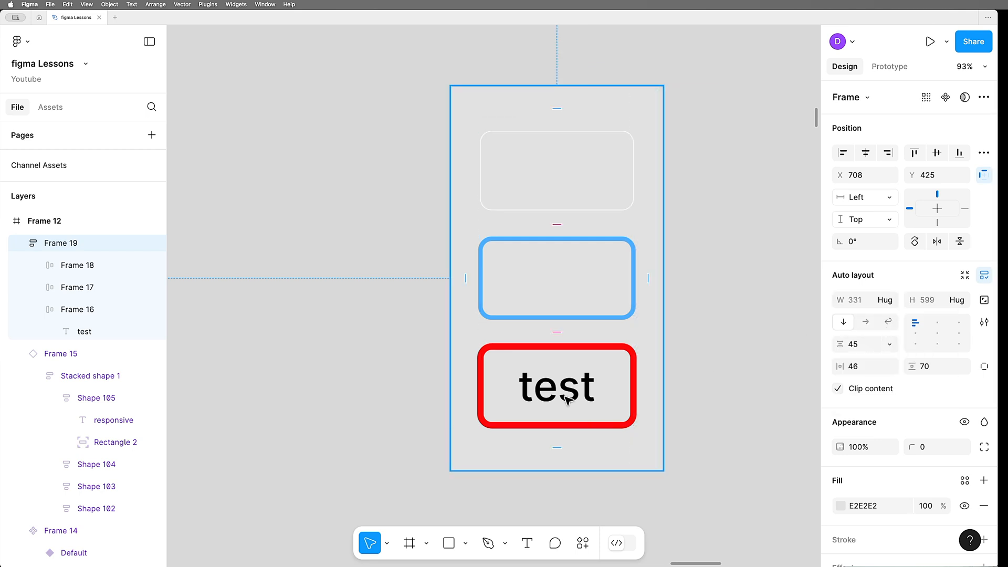
pyautogui.moveTo(660, 387)
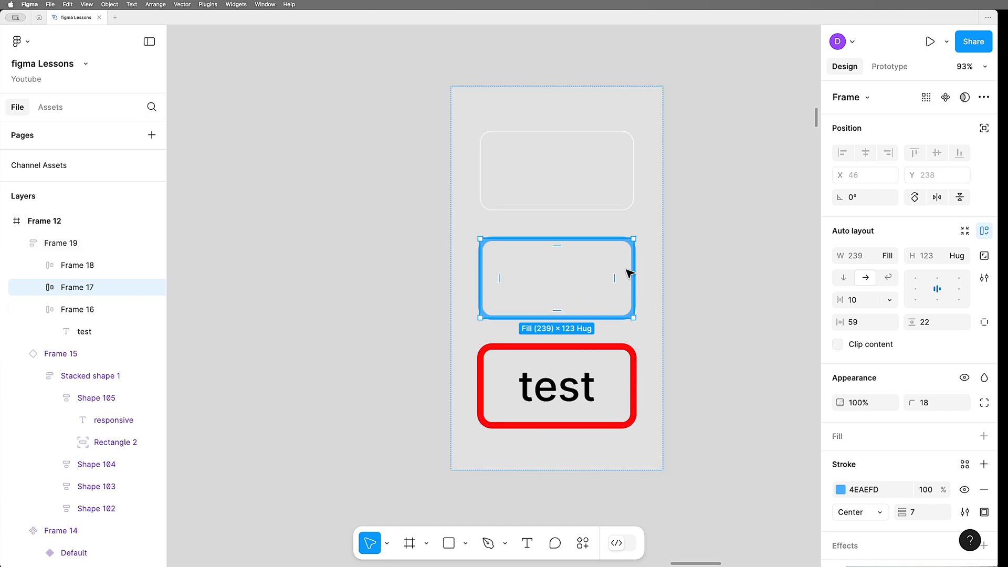
pyautogui.moveTo(561, 296)
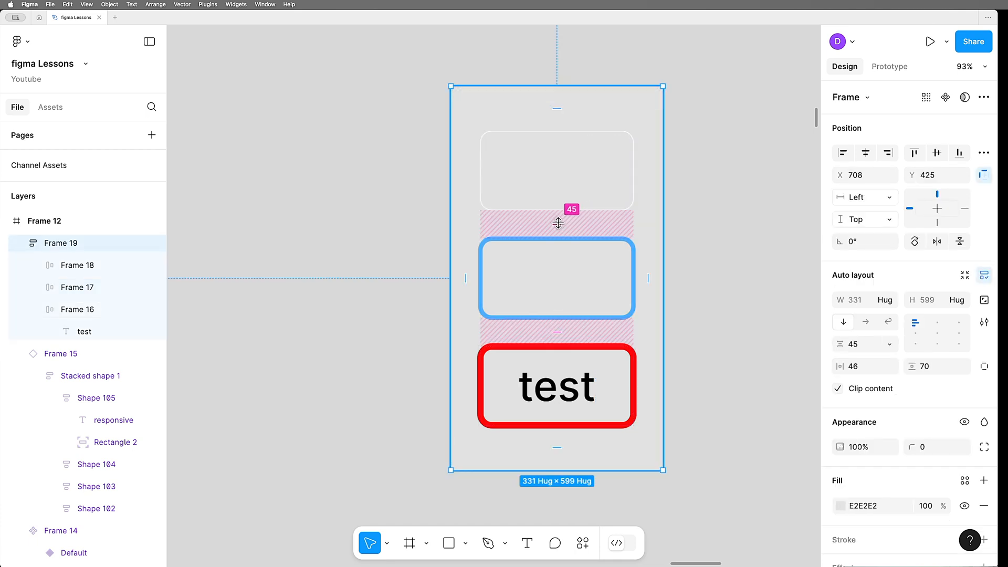
# Drag the container's item spacing negative to about -125 so the buttons overlap.
pyautogui.moveTo(557, 223); pyautogui.dragTo(558, 218)
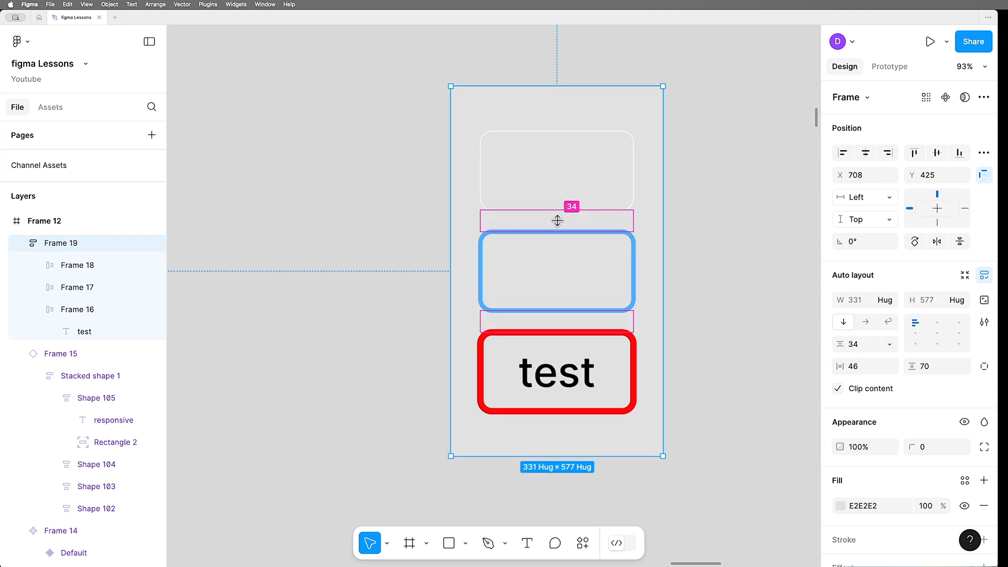
pyautogui.moveTo(557, 221); pyautogui.dragTo(556, 230)
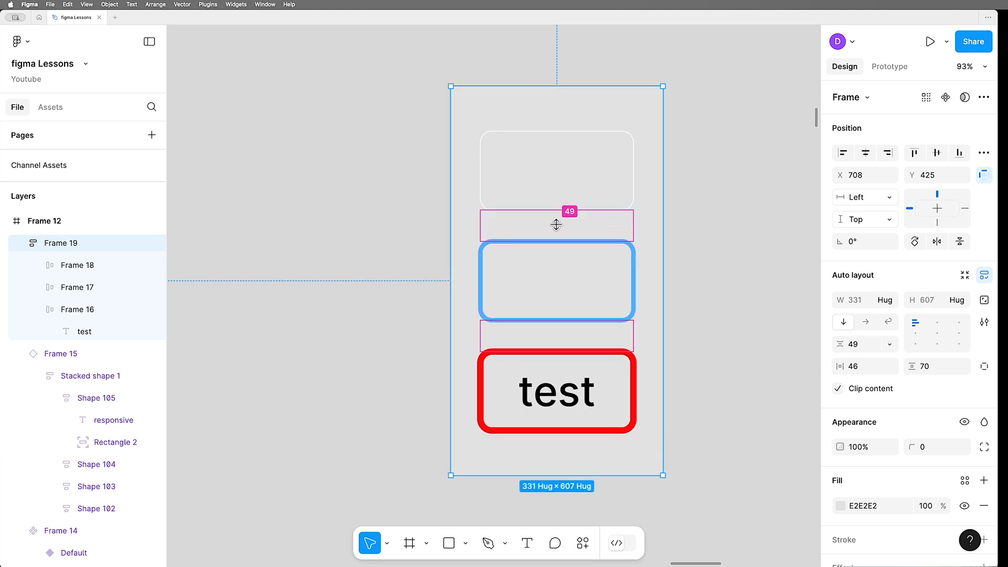
pyautogui.moveTo(556, 225); pyautogui.dragTo(556, 197)
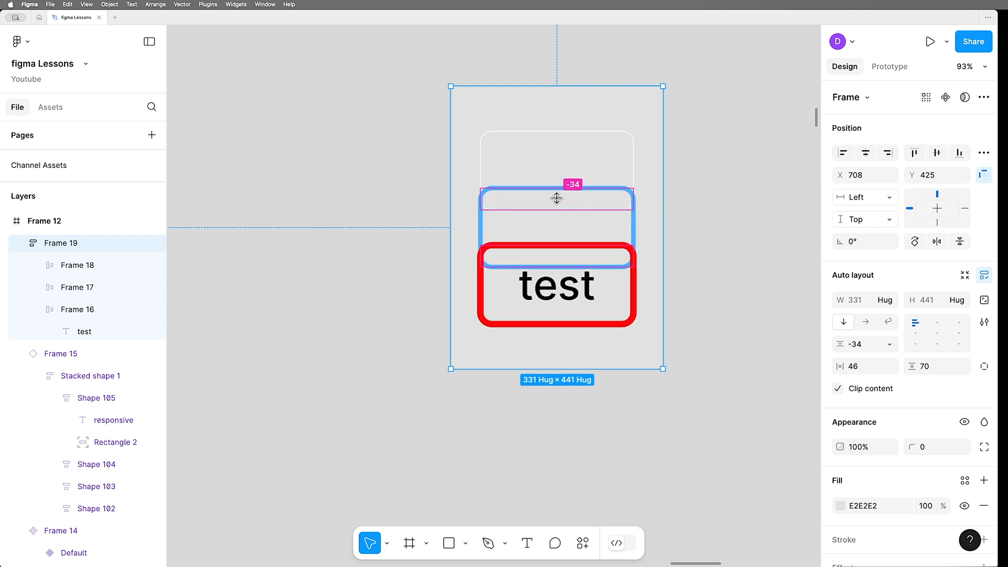
pyautogui.moveTo(556, 199); pyautogui.dragTo(556, 172)
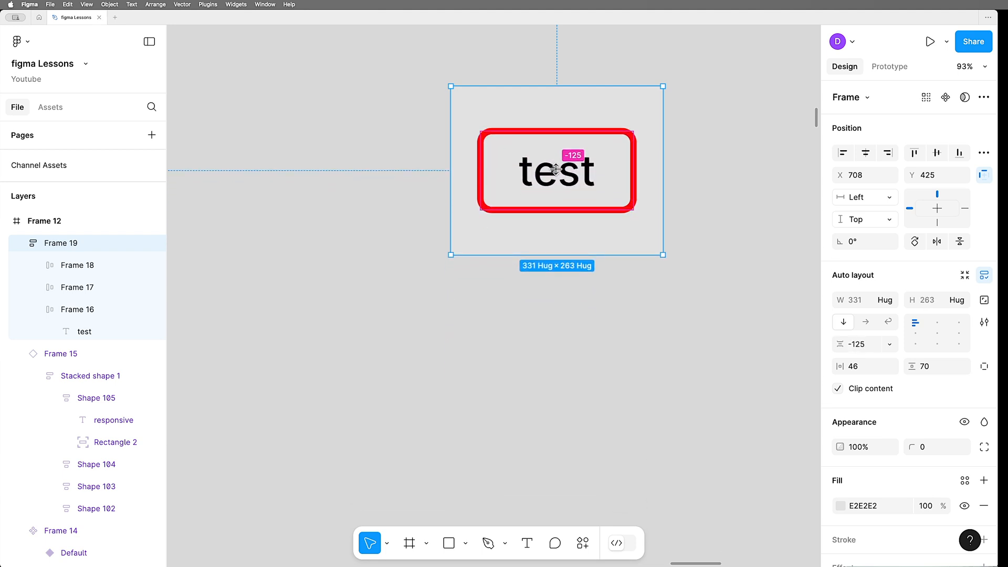
pyautogui.moveTo(254, 231)
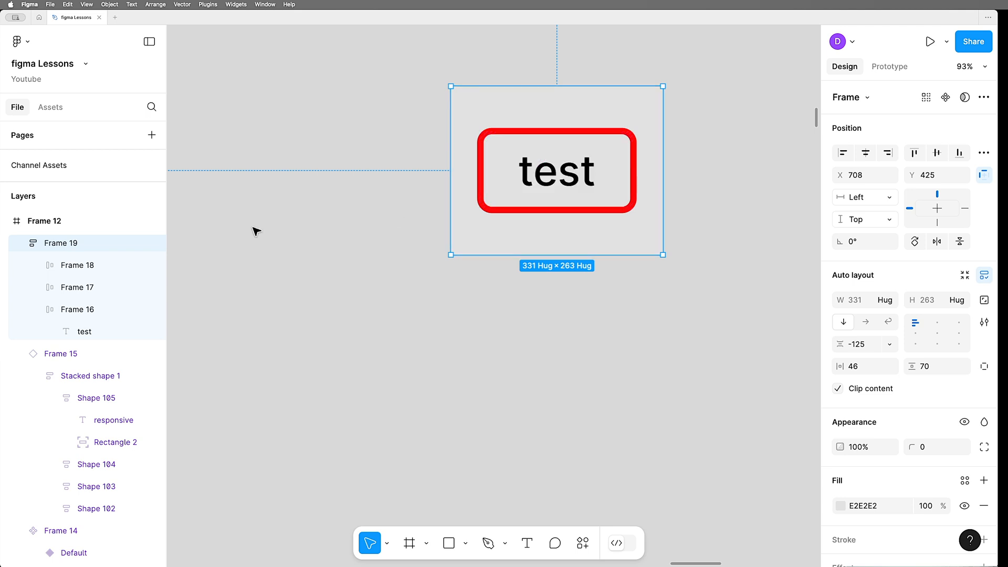
pyautogui.moveTo(899, 291)
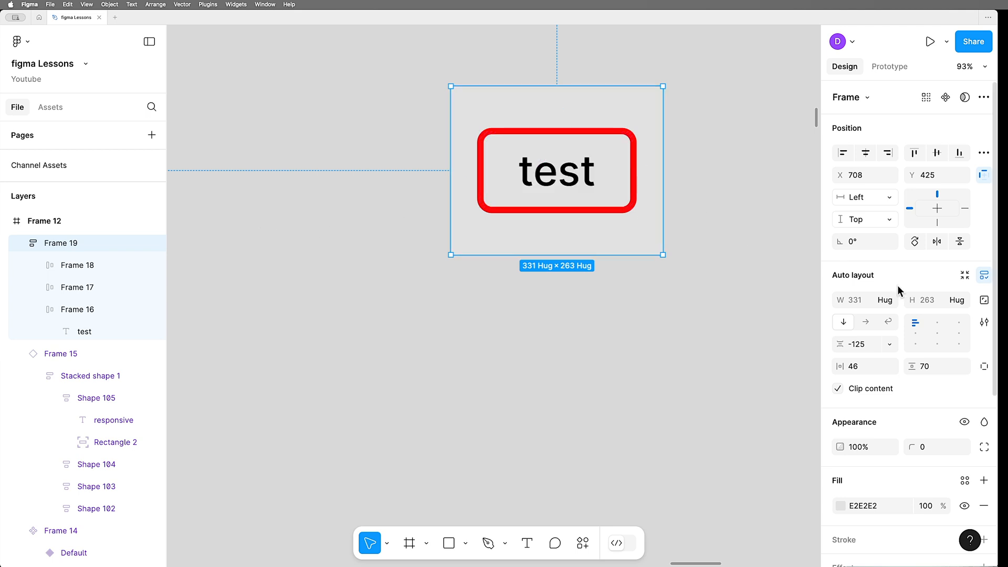
pyautogui.moveTo(983, 323)
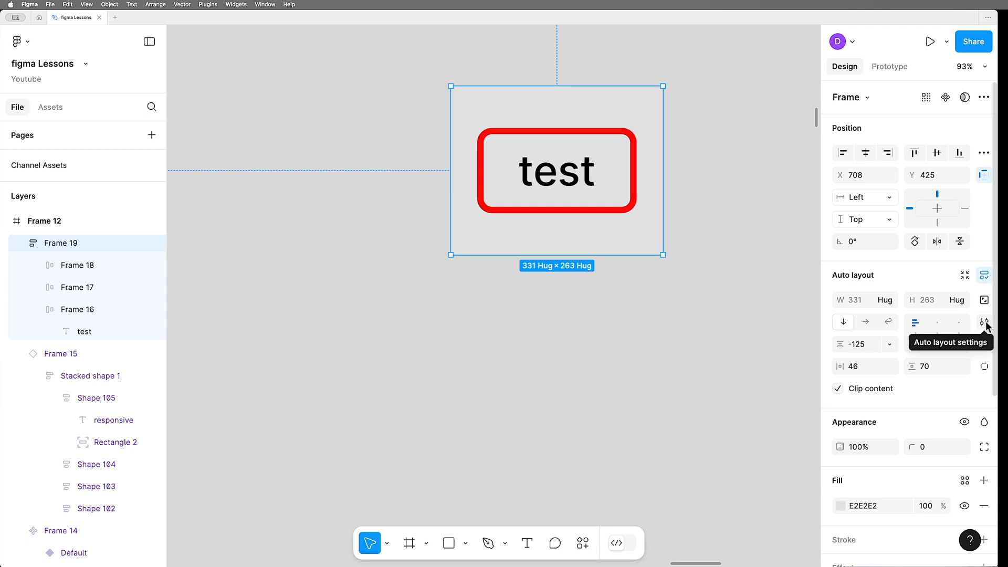
# Set canvas stacking to first on top and retype the label as 'button'.
pyautogui.click(984, 322)
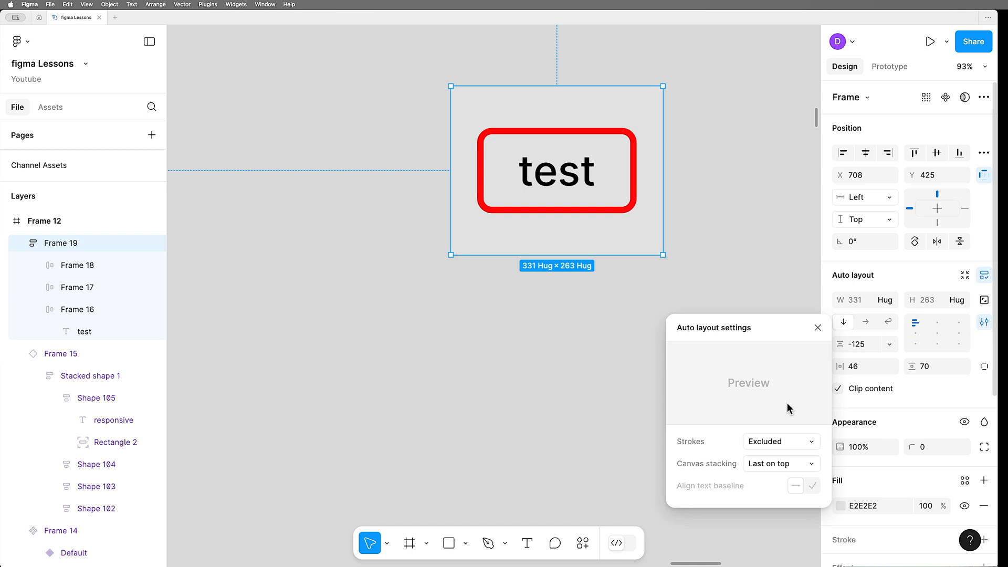
pyautogui.click(779, 463)
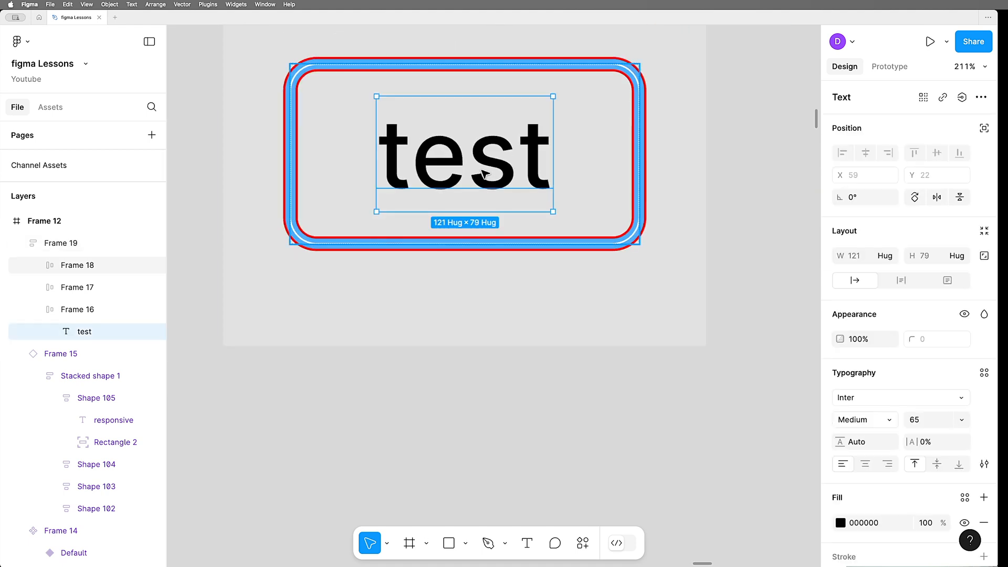
pyautogui.write('bu')
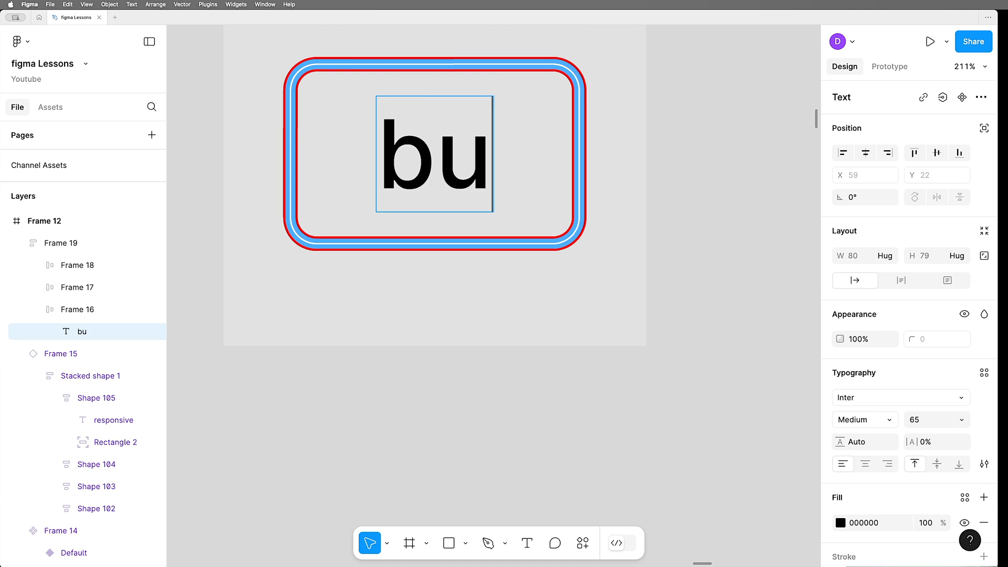
pyautogui.write('tton')
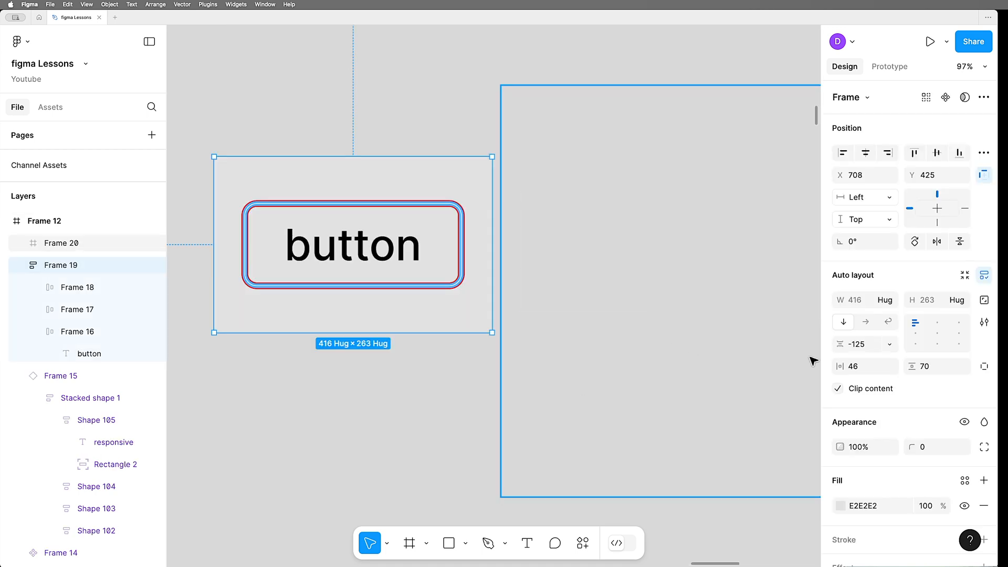
# Set the frame's padding to 0 and turn off Clip content so the outlines stay visible.
pyautogui.click(861, 365)
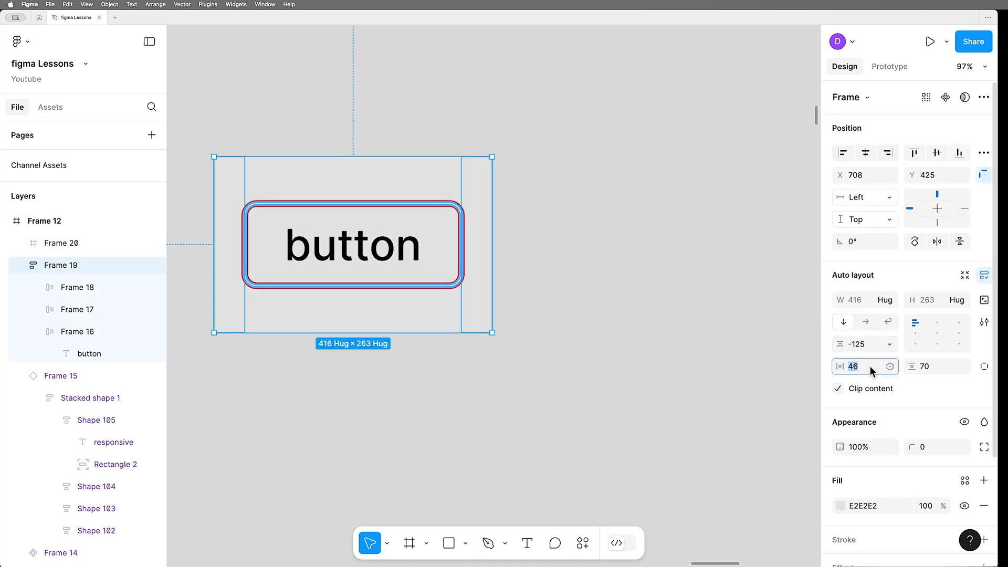
pyautogui.write('0')
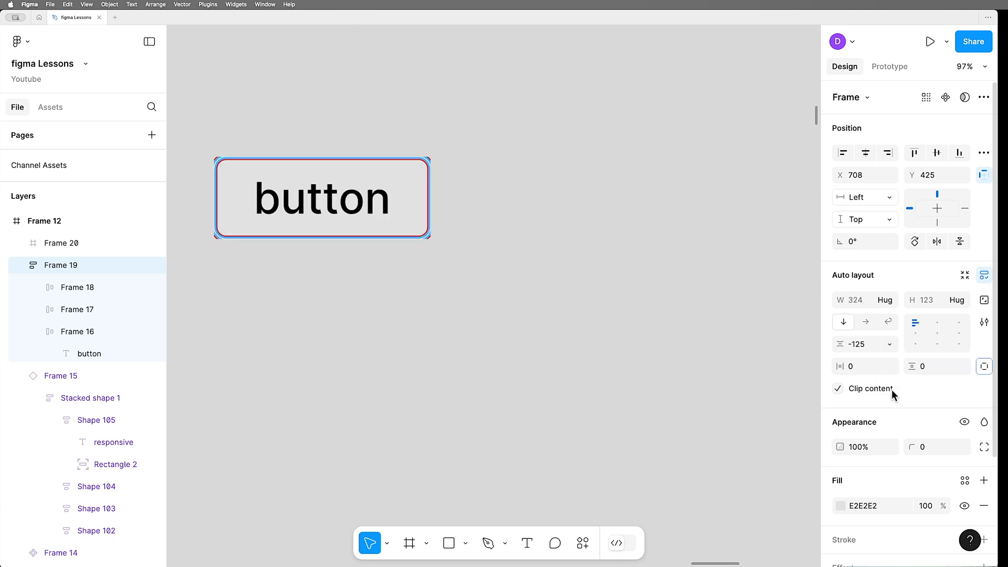
pyautogui.click(838, 388)
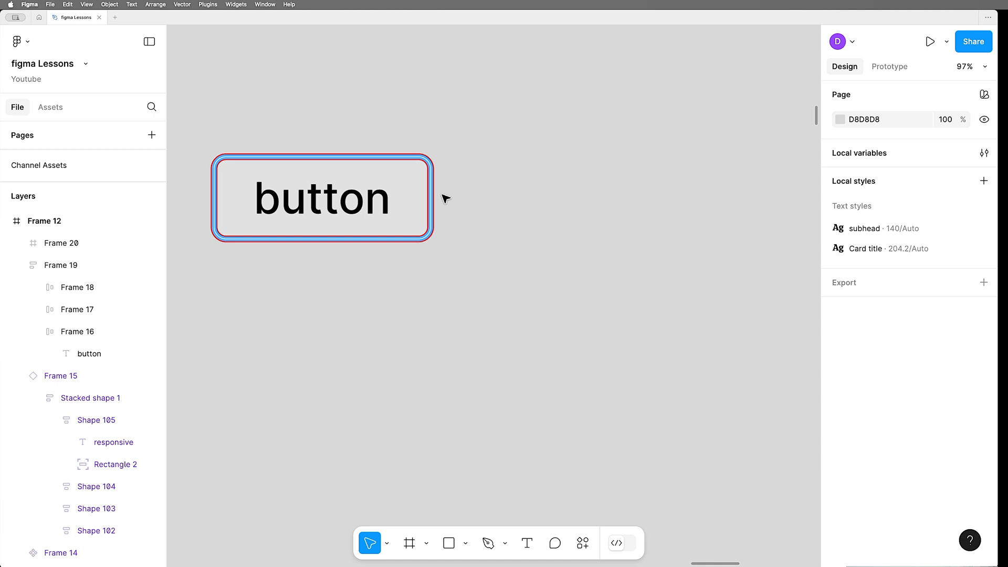
pyautogui.moveTo(428, 107)
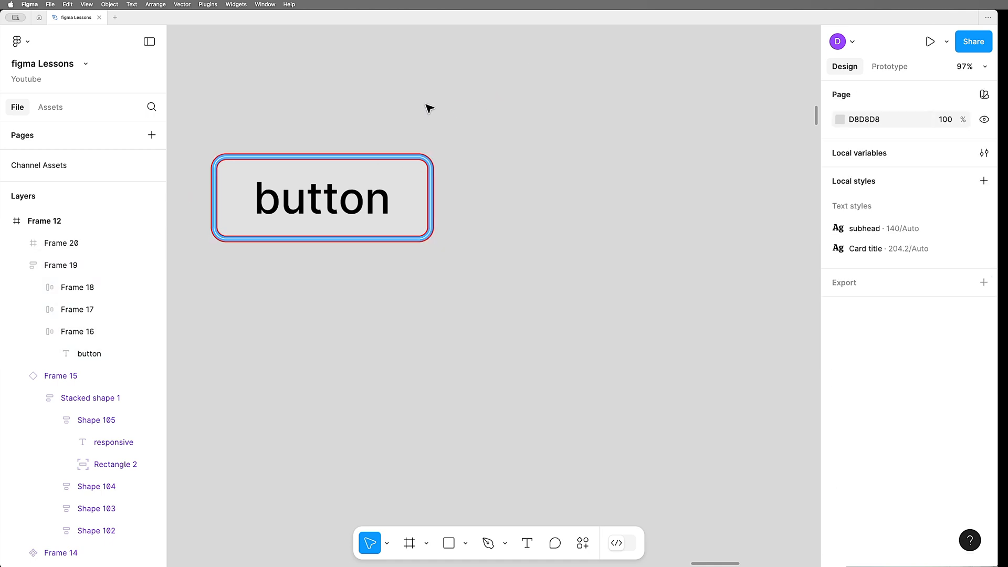
# Create a component from the button frame and rename it 'fancy button'.
pyautogui.rightClick(429, 198)
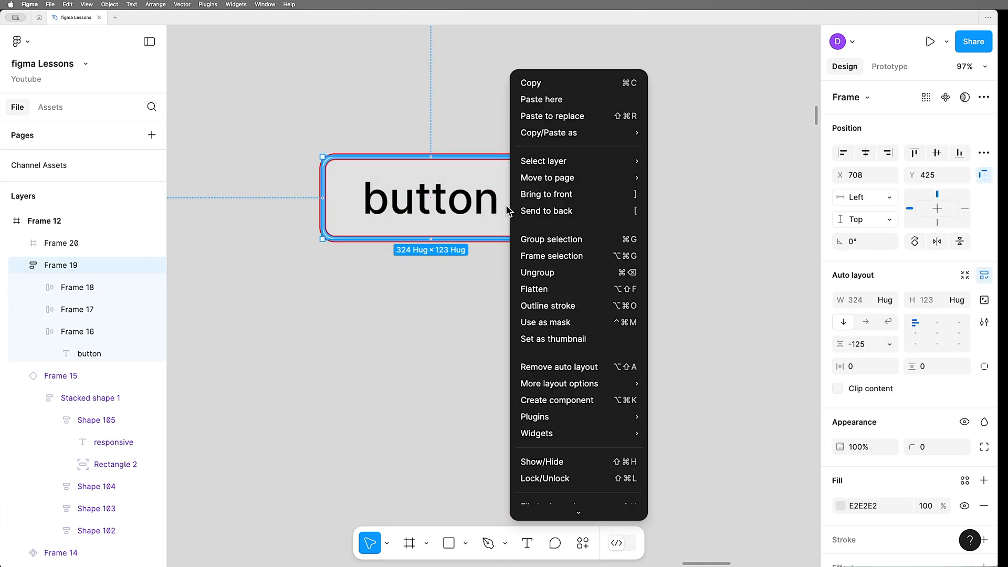
pyautogui.click(287, 332)
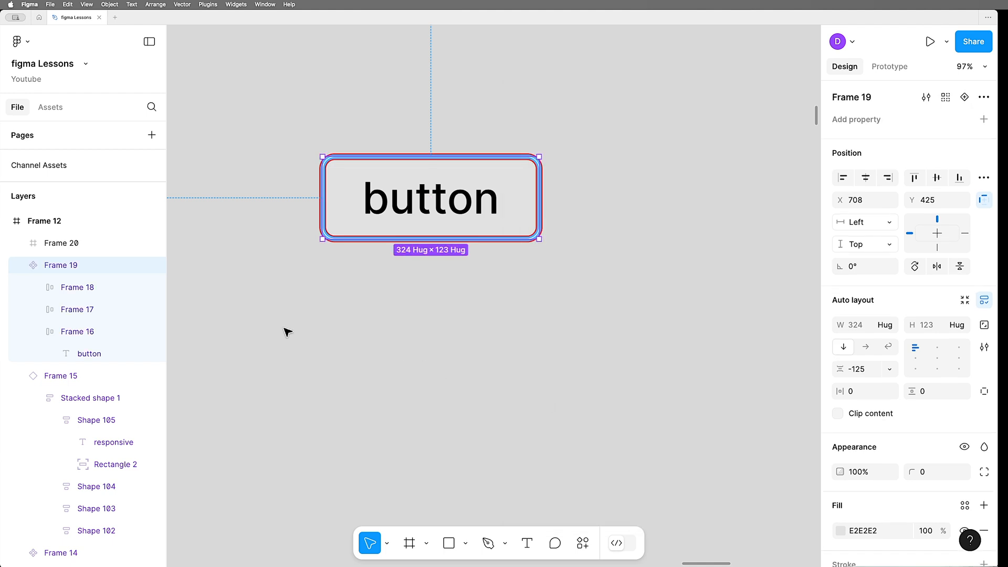
pyautogui.doubleClick(61, 265)
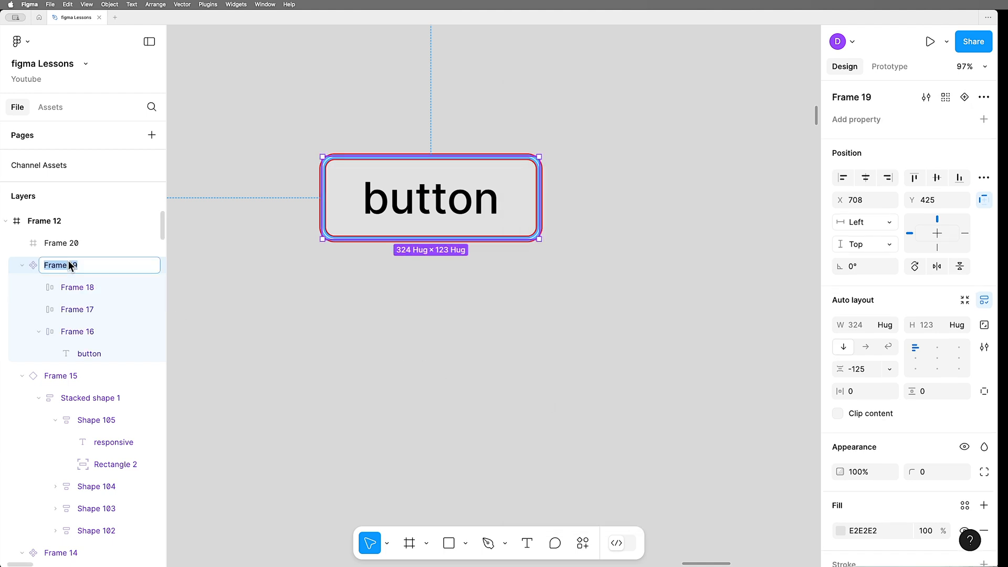
pyautogui.write('fancy button')
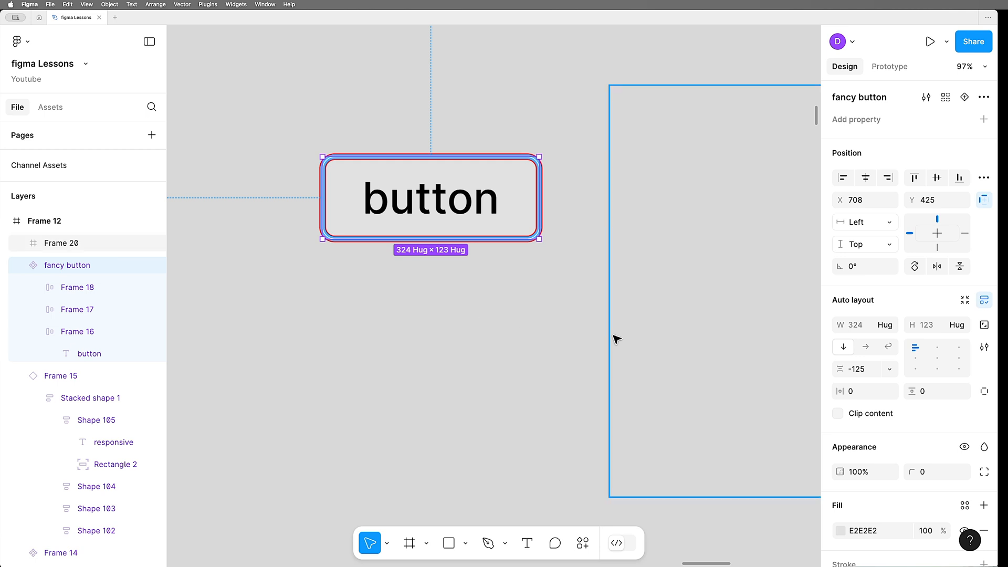
pyautogui.click(61, 243)
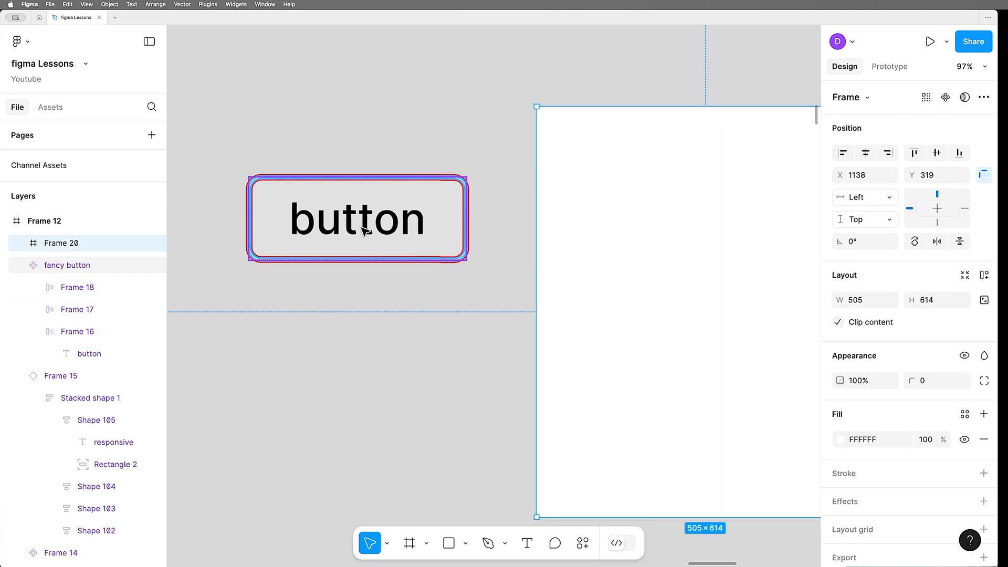
# Place fancy button instances in Frame 20 and relabel them 'button', 'name' and 'example'.
pyautogui.click(84, 264)
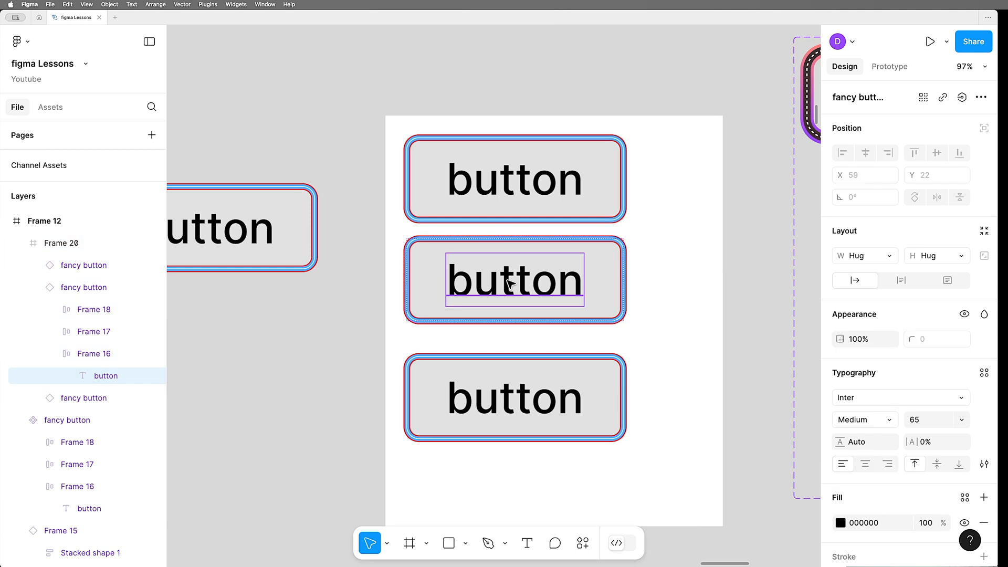
pyautogui.doubleClick(514, 280)
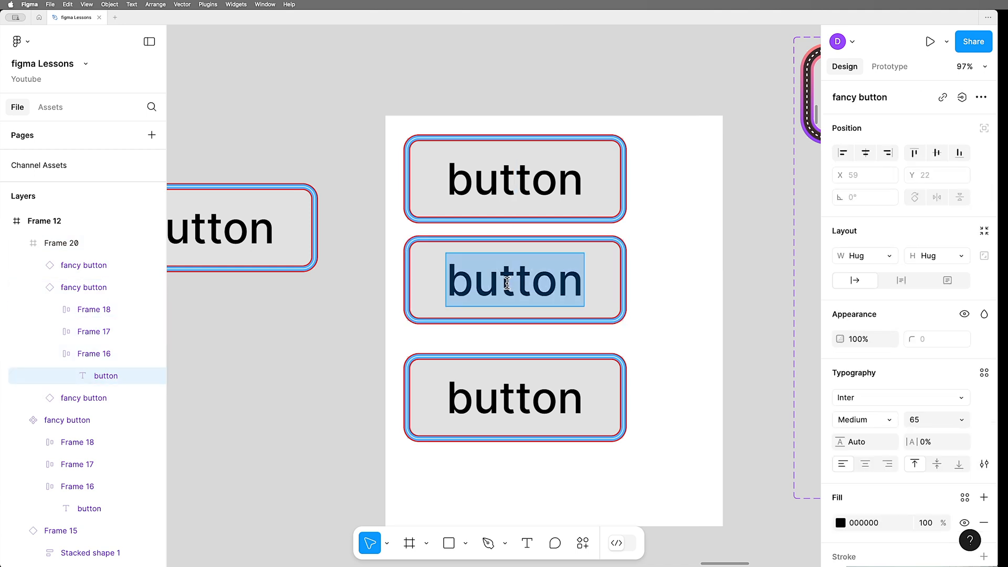
pyautogui.write('na')
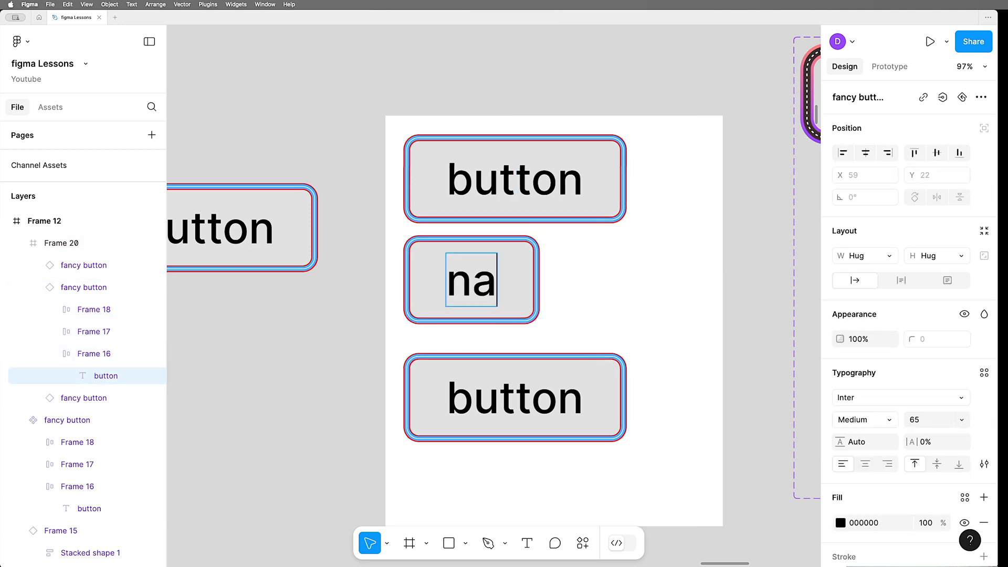
pyautogui.write('me')
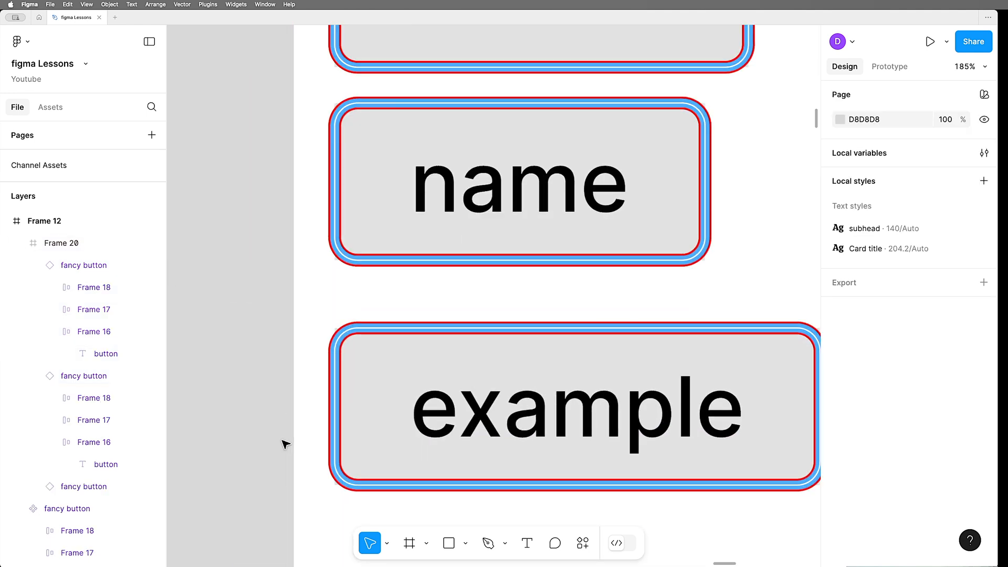
pyautogui.click(61, 242)
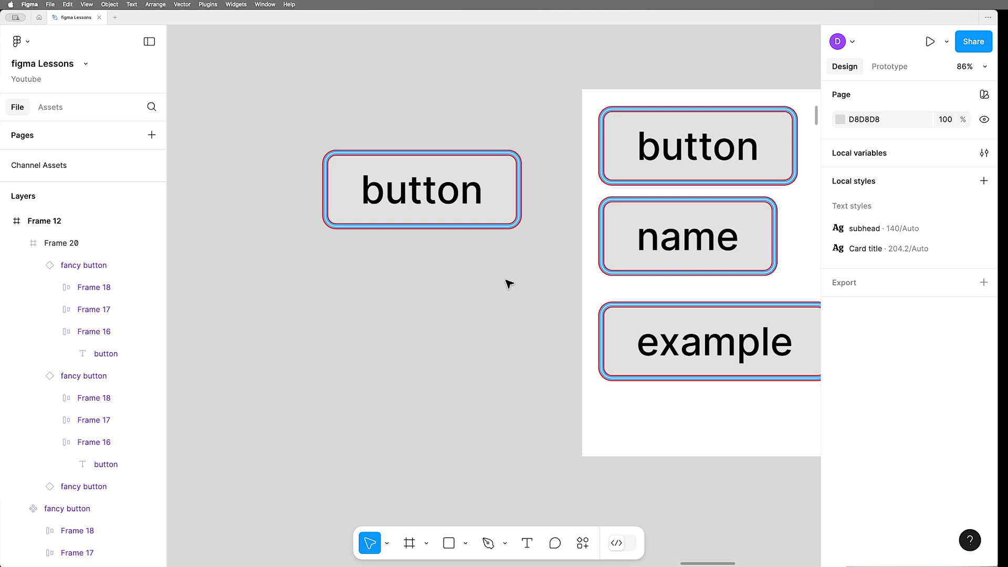
# Add Variant2 to fancy button with grey strokes and a white dashed centre line.
pyautogui.click(422, 189)
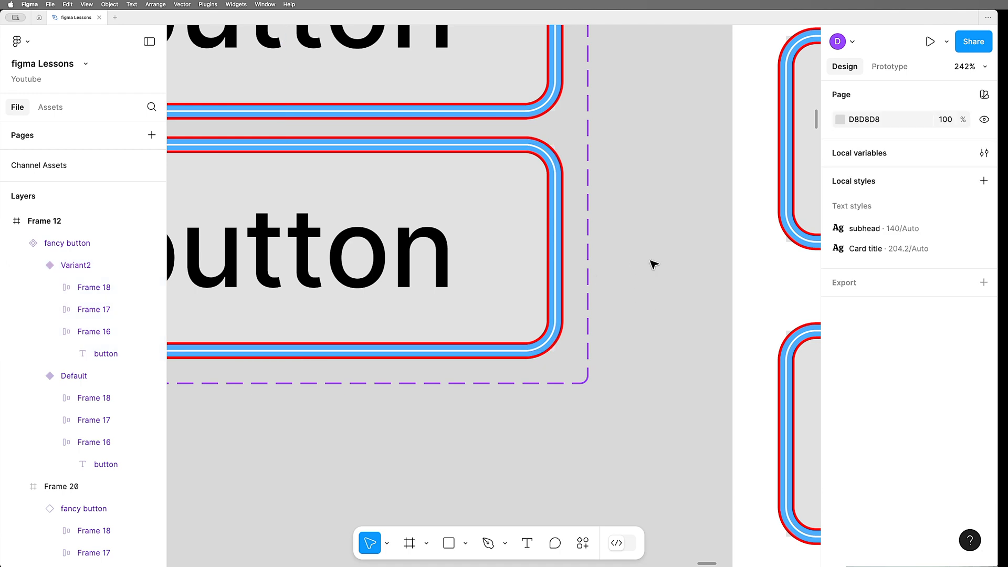
pyautogui.click(75, 264)
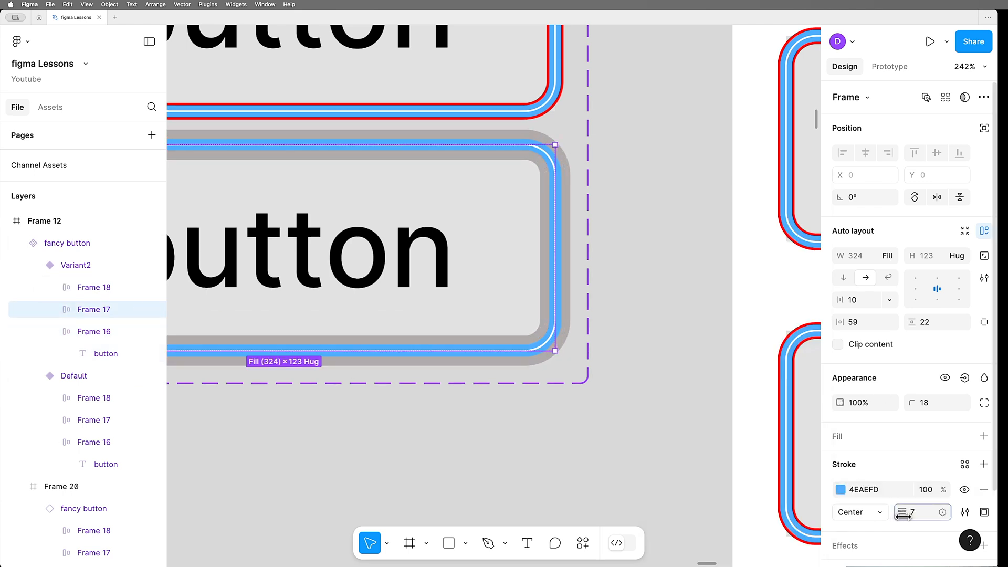
pyautogui.click(922, 511)
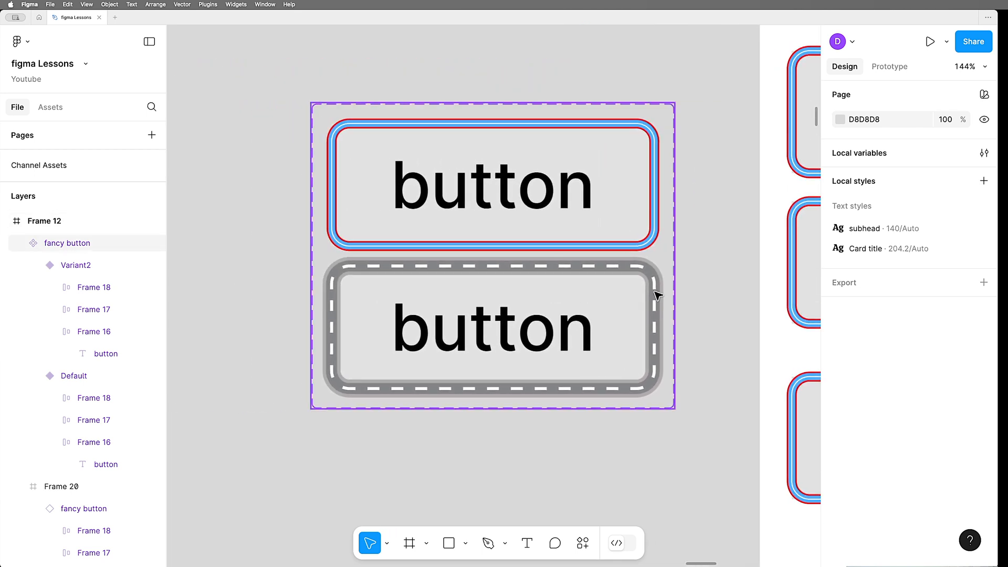
pyautogui.doubleClick(76, 265)
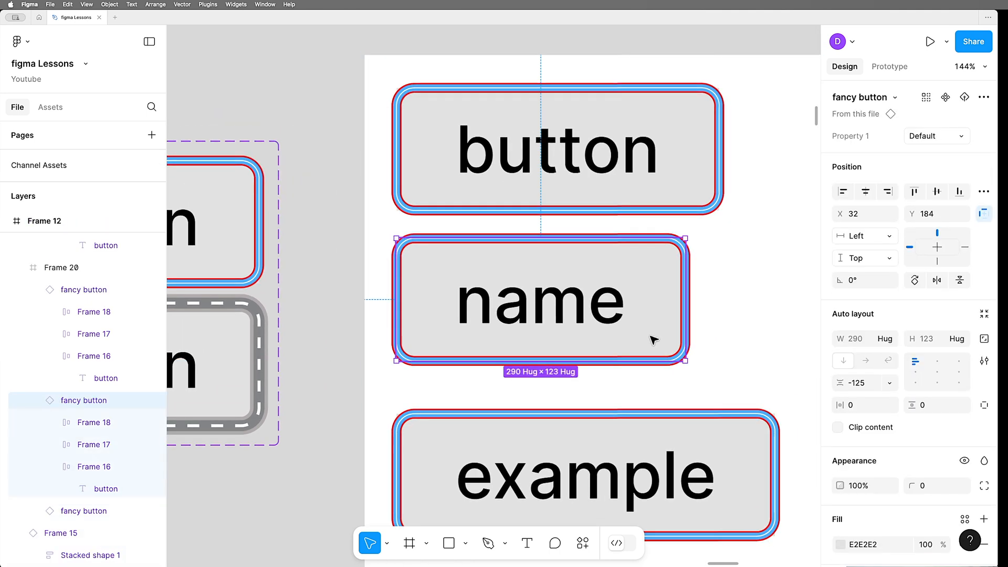
# Change the 'name' instance's Property 1 from Default to Variant2.
pyautogui.click(936, 136)
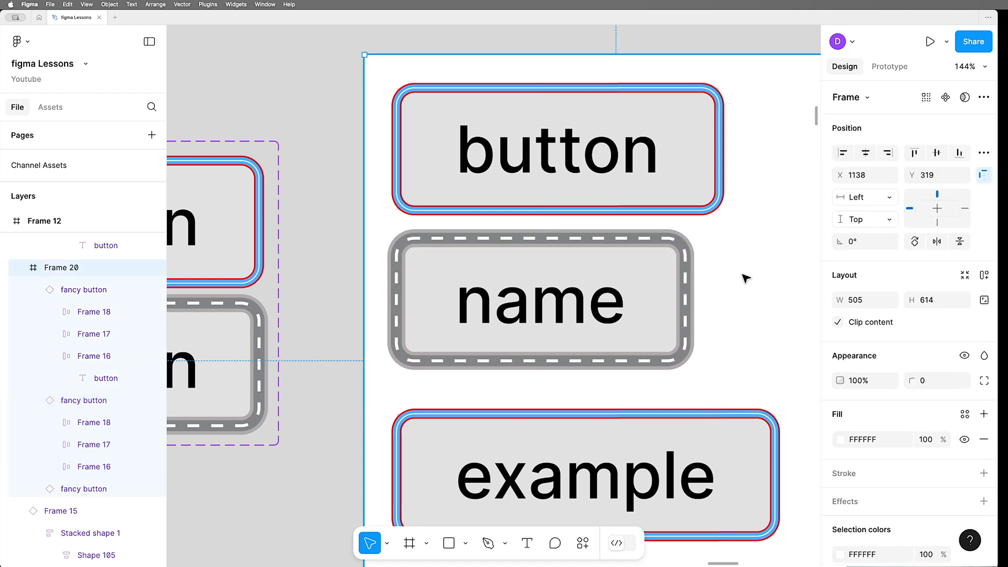
pyautogui.moveTo(535, 310)
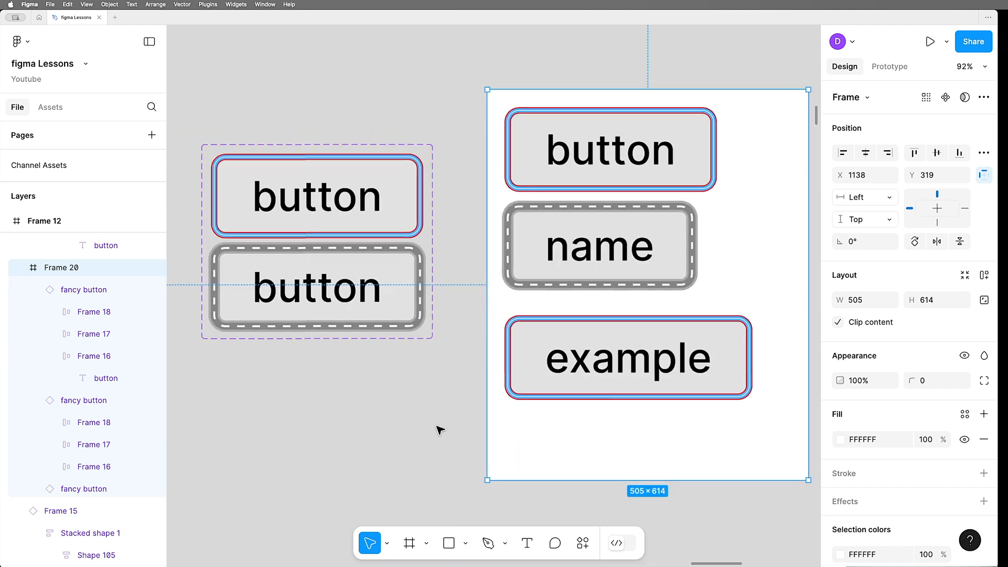
pyautogui.moveTo(443, 432)
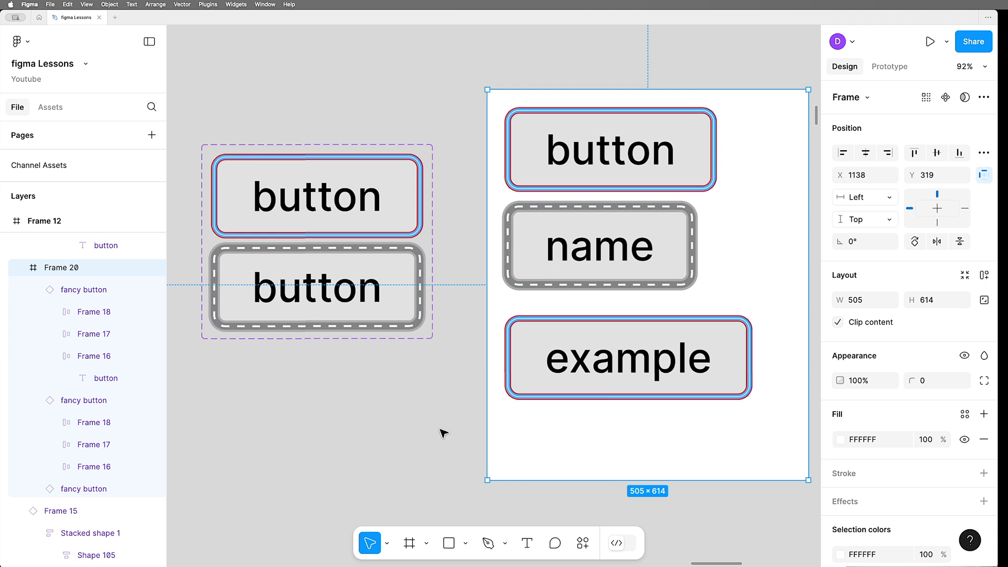